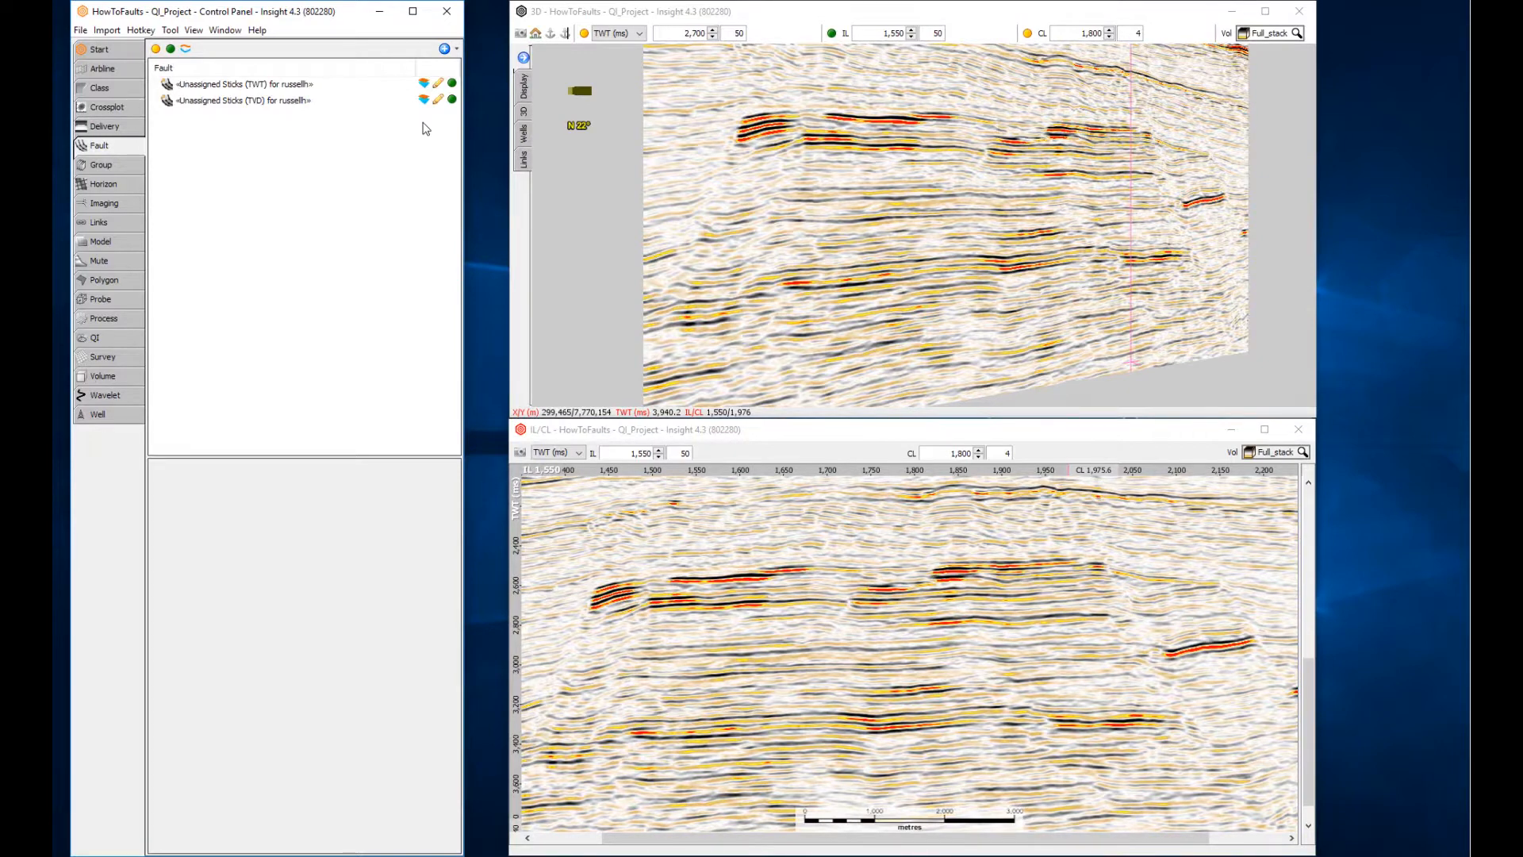
Pick two fault sticks on inline 1,550 into Unassigned Sticks (TWT).
{"action": "left_click", "coordinate": [230, 83]}
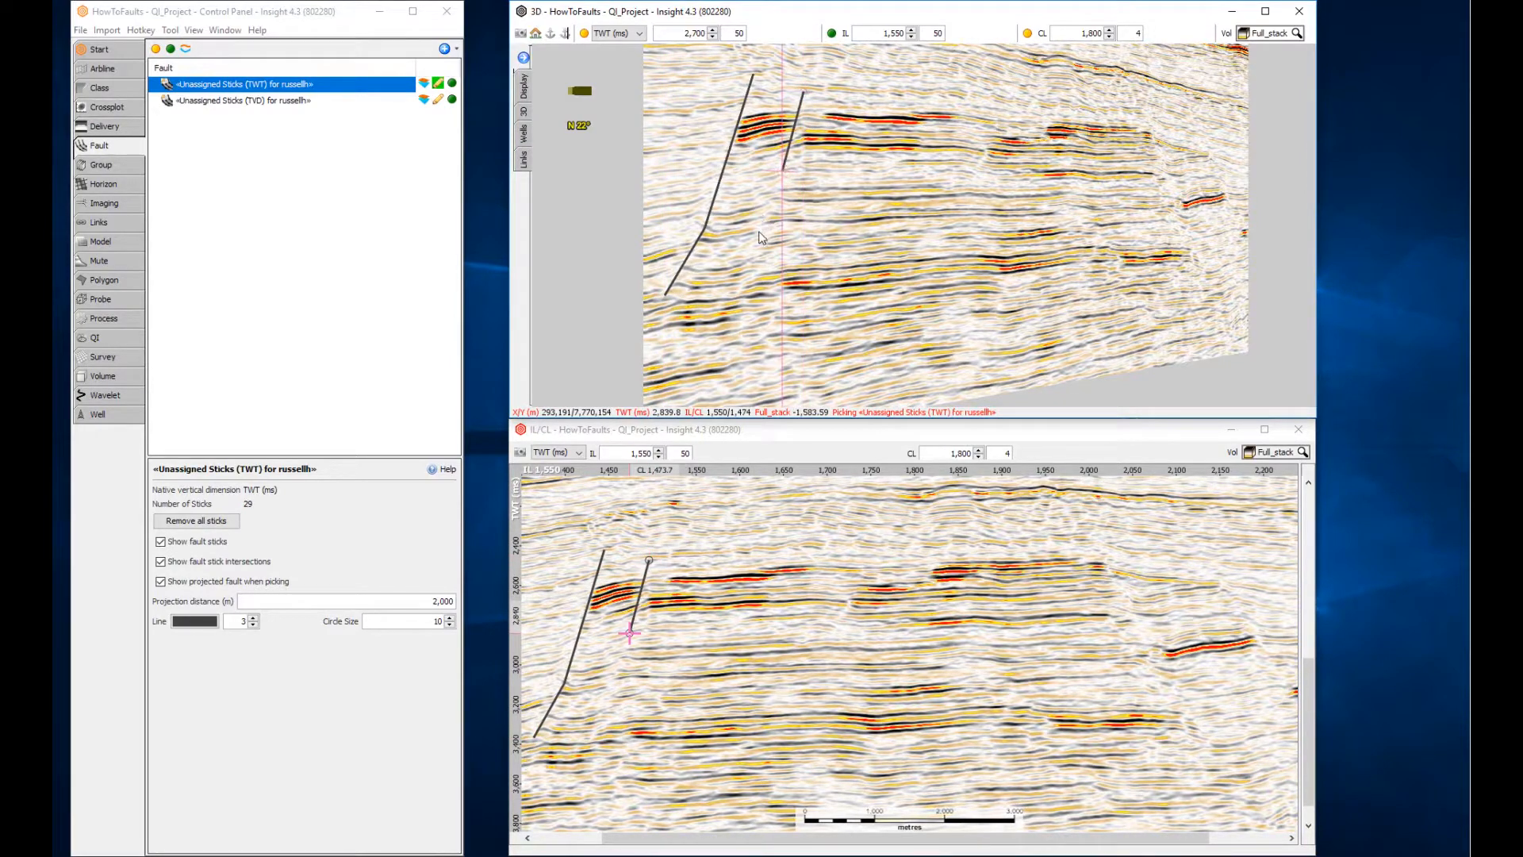
{"action": "left_click", "coordinate": [724, 324]}
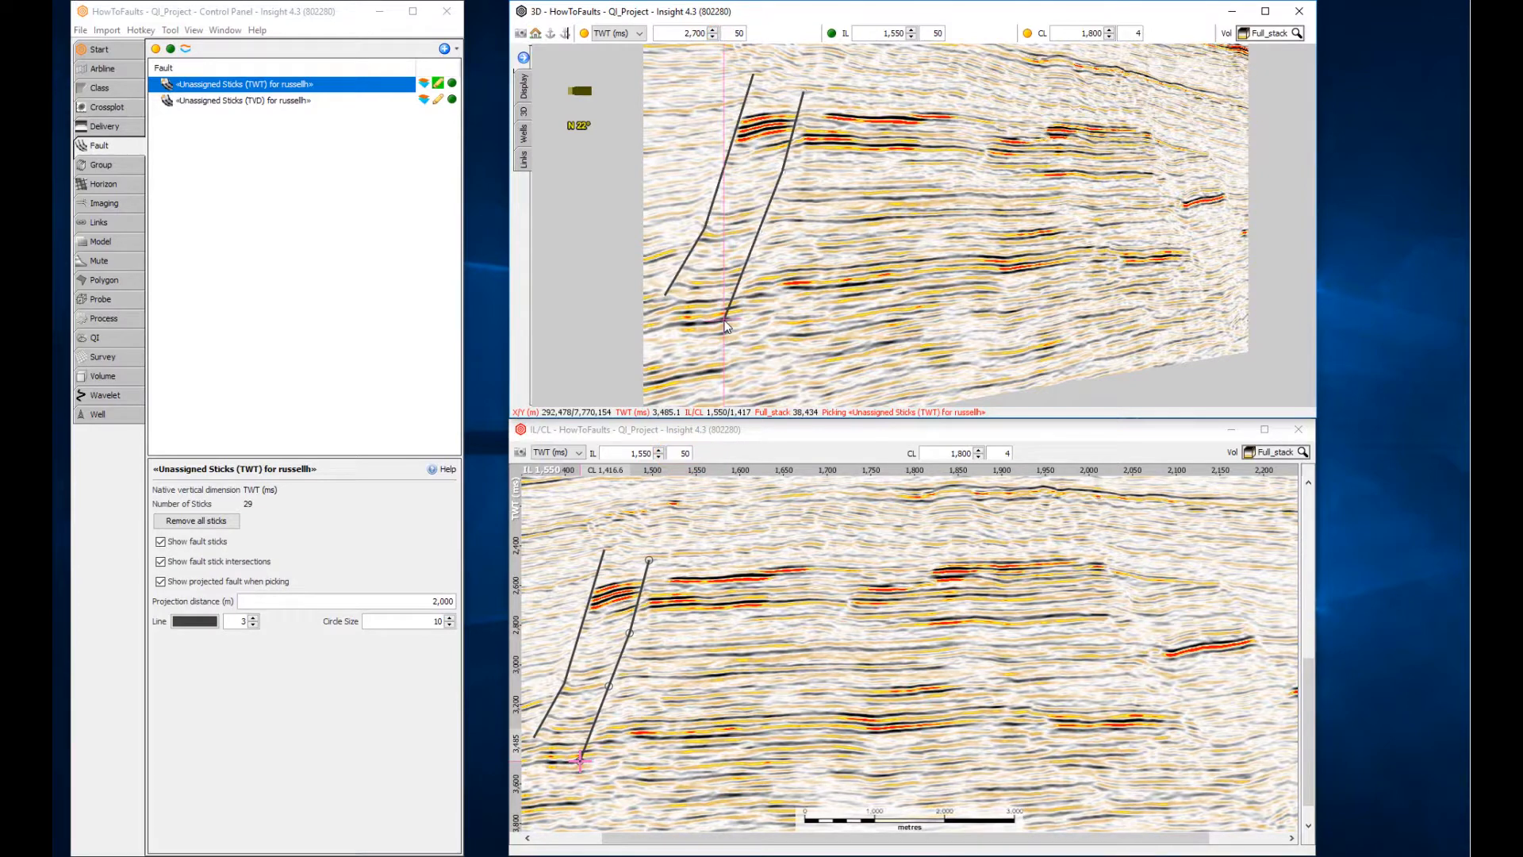
{"action": "left_click", "coordinate": [660, 455]}
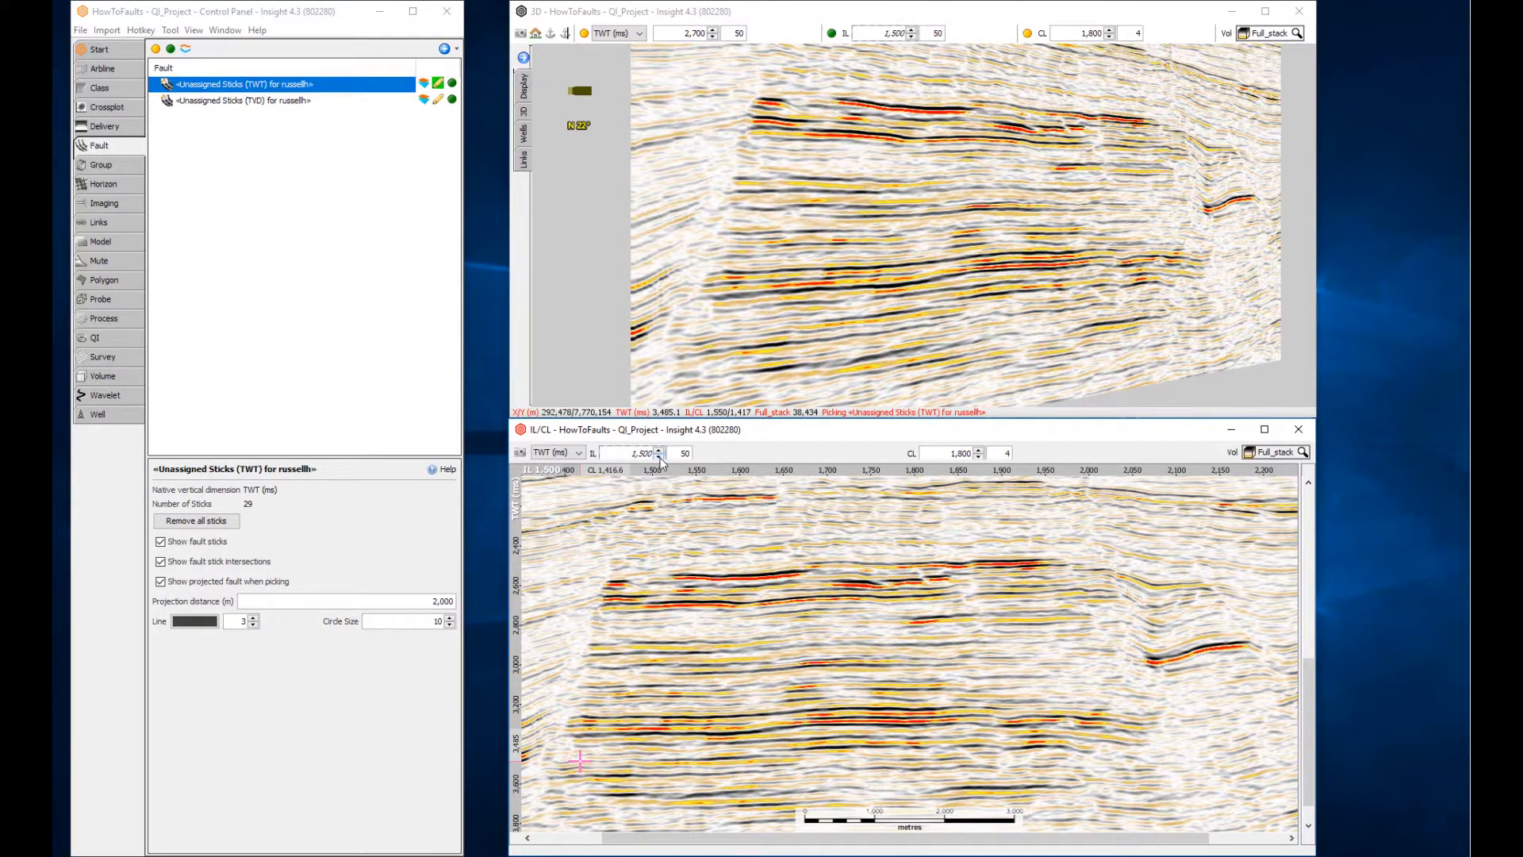
Move the section display from inline 1,550 to inline 1,800.
{"action": "left_click", "coordinate": [617, 538]}
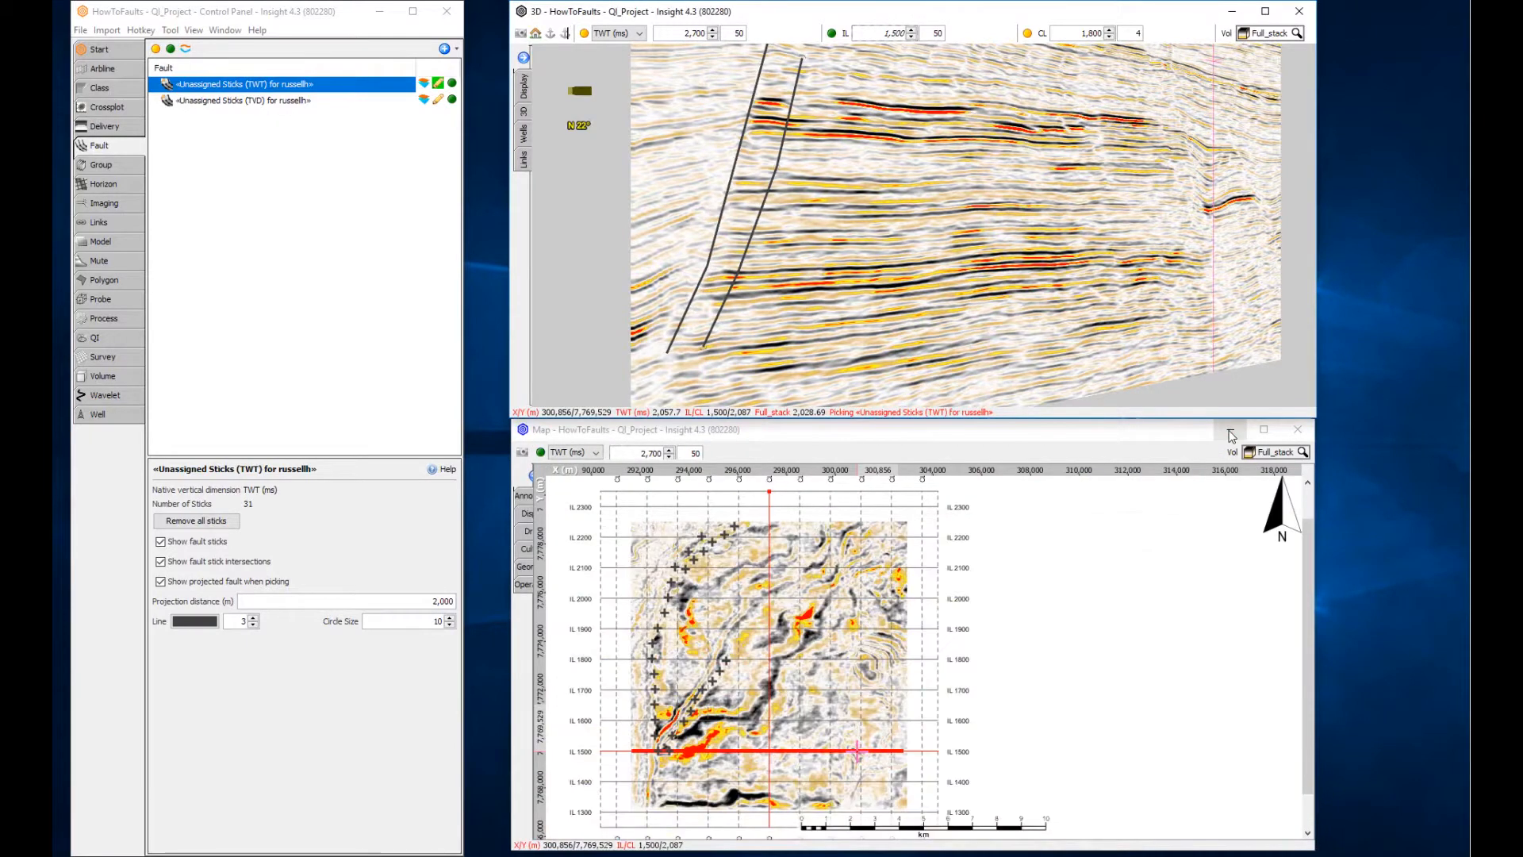
Clear the map's Vol selection and hide the 3D inline/crossline slices.
{"action": "left_click", "coordinate": [1273, 452]}
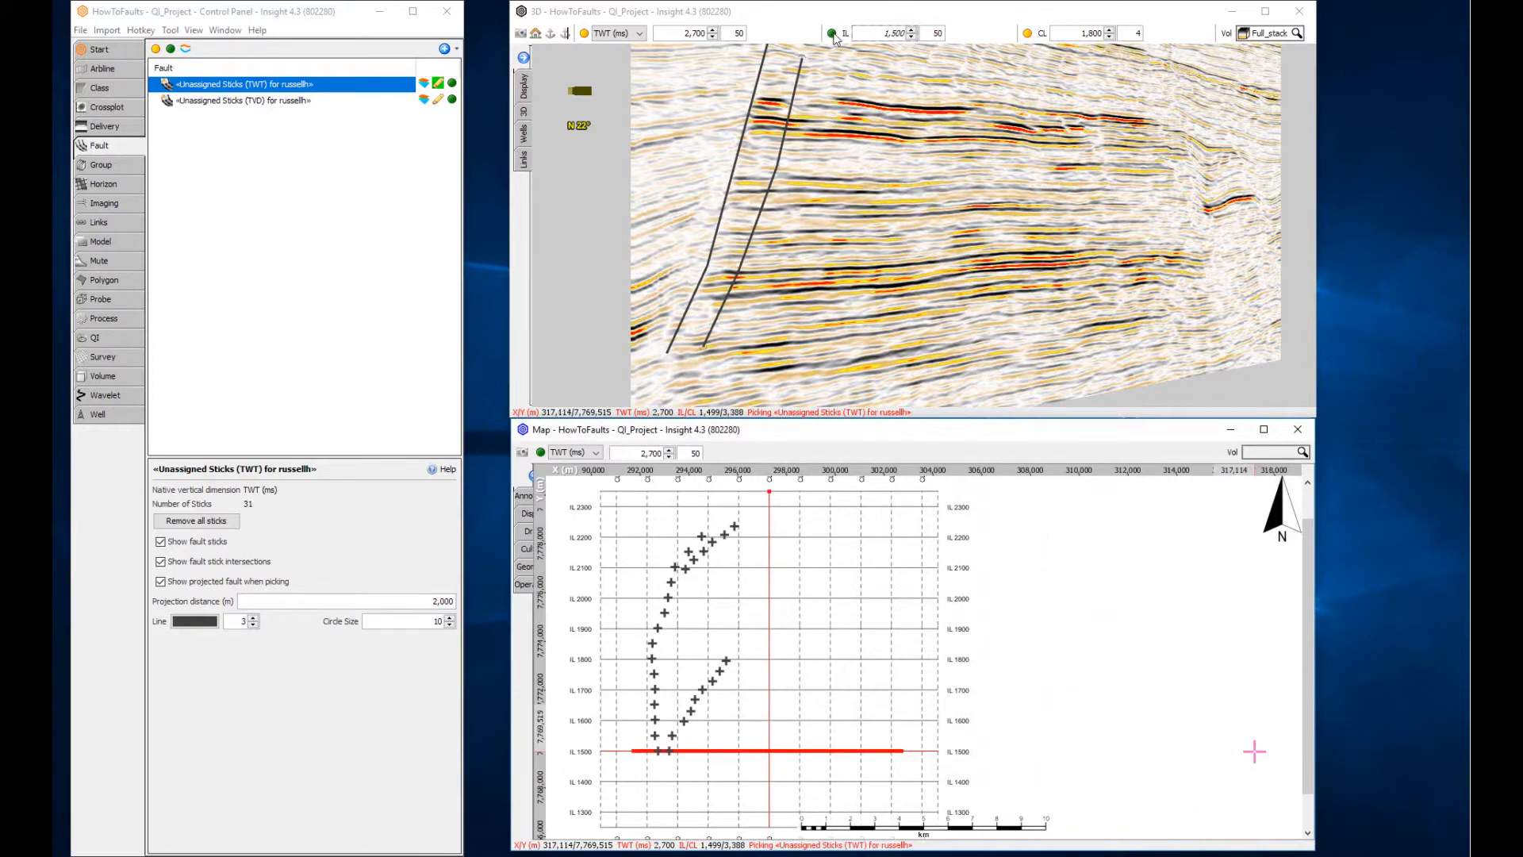
{"action": "left_click", "coordinate": [442, 83]}
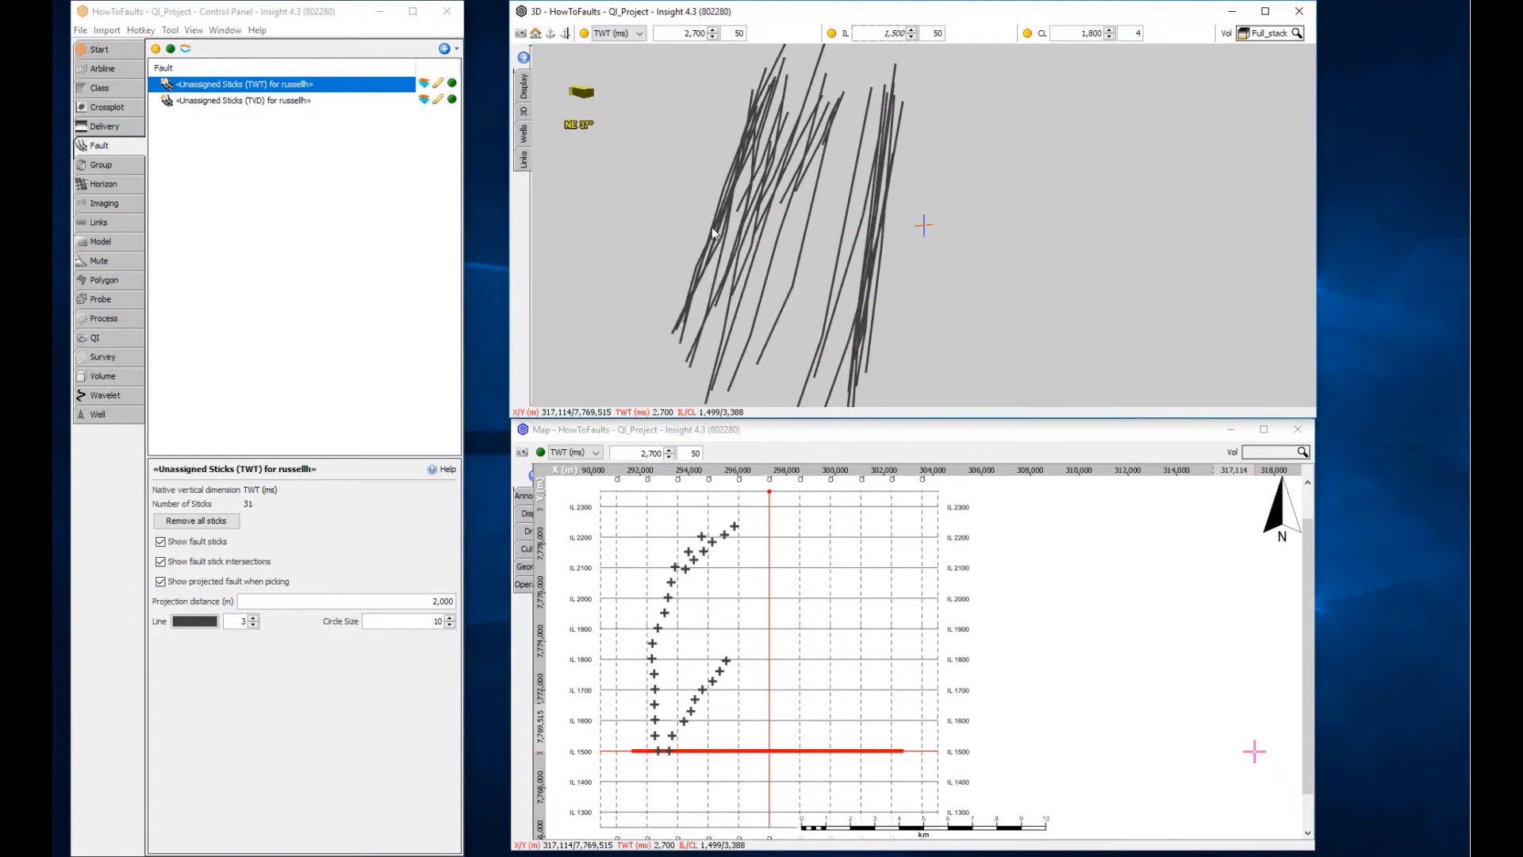
Rotate the 3D view to spread out the 31 fault sticks.
{"action": "left_click_drag", "start_coordinate": [709, 233], "coordinate": [947, 257]}
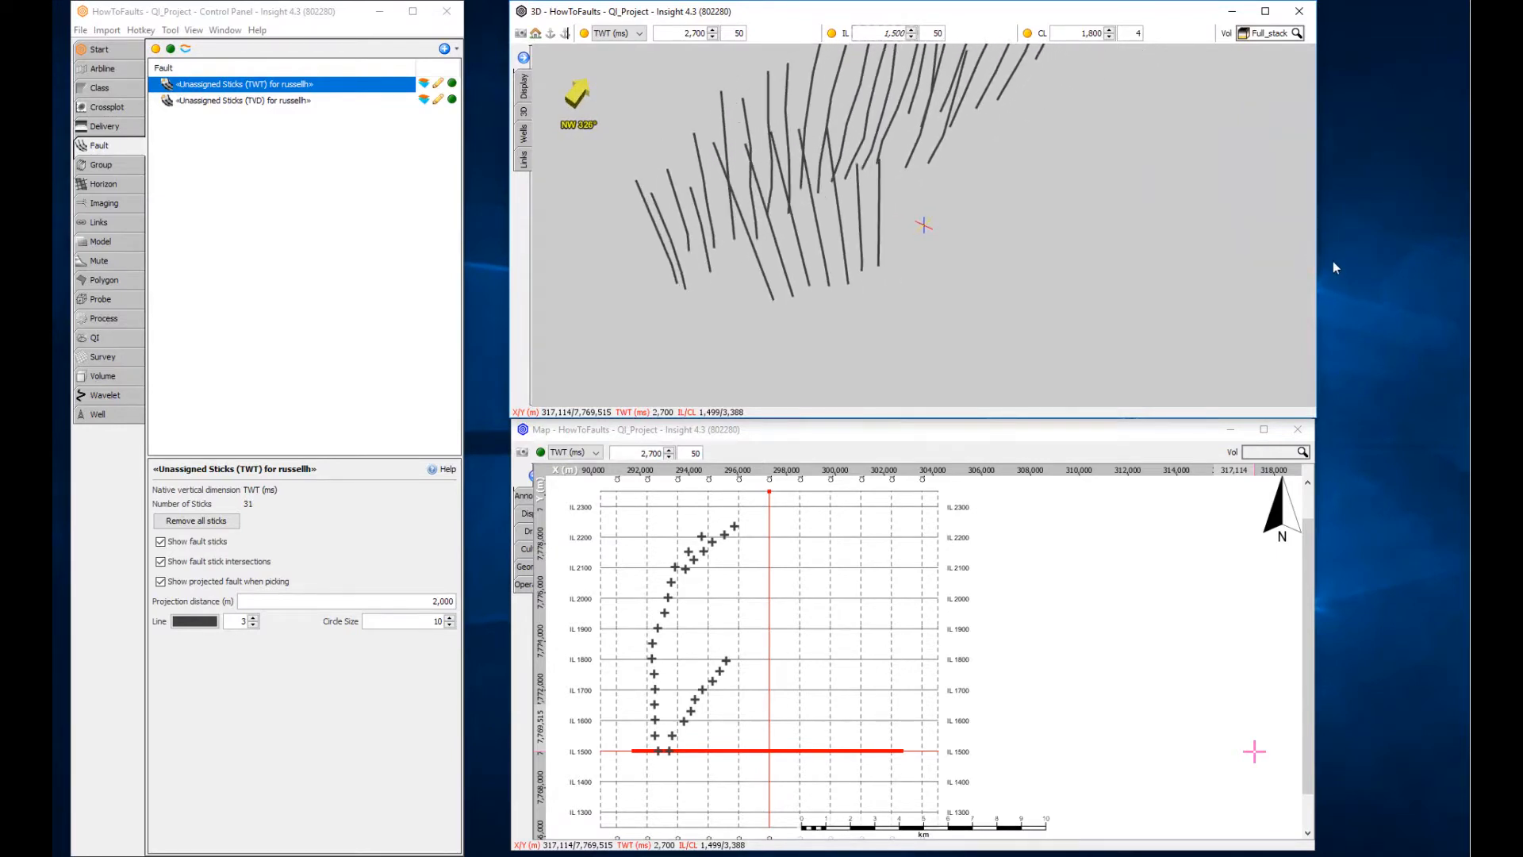
{"action": "mouse_move", "coordinate": [652, 109]}
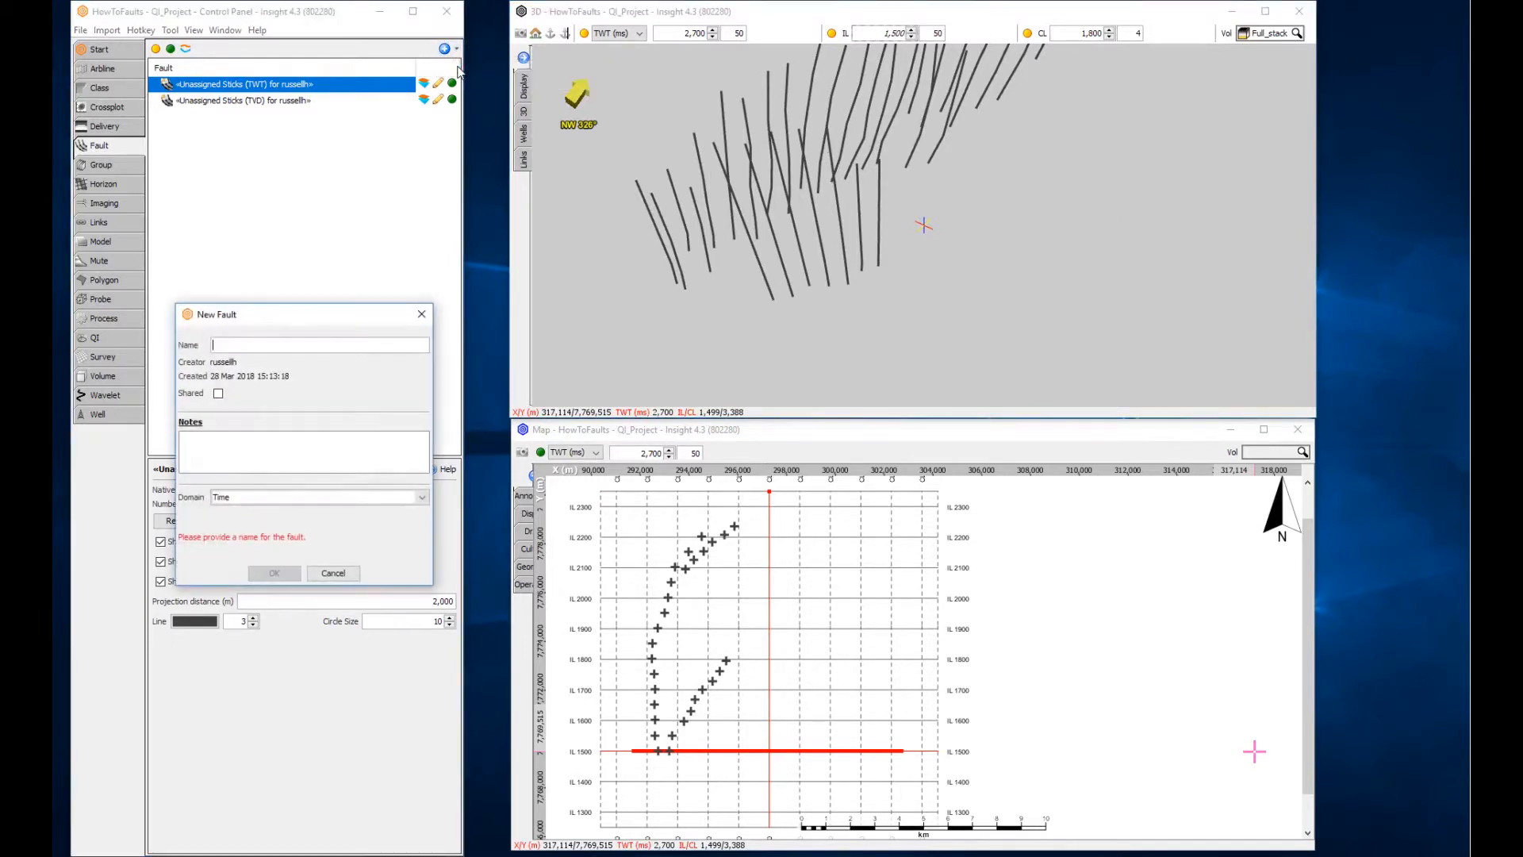
Create faults named West1 and West2 in the New Fault dialog.
{"action": "type", "text": "West1"}
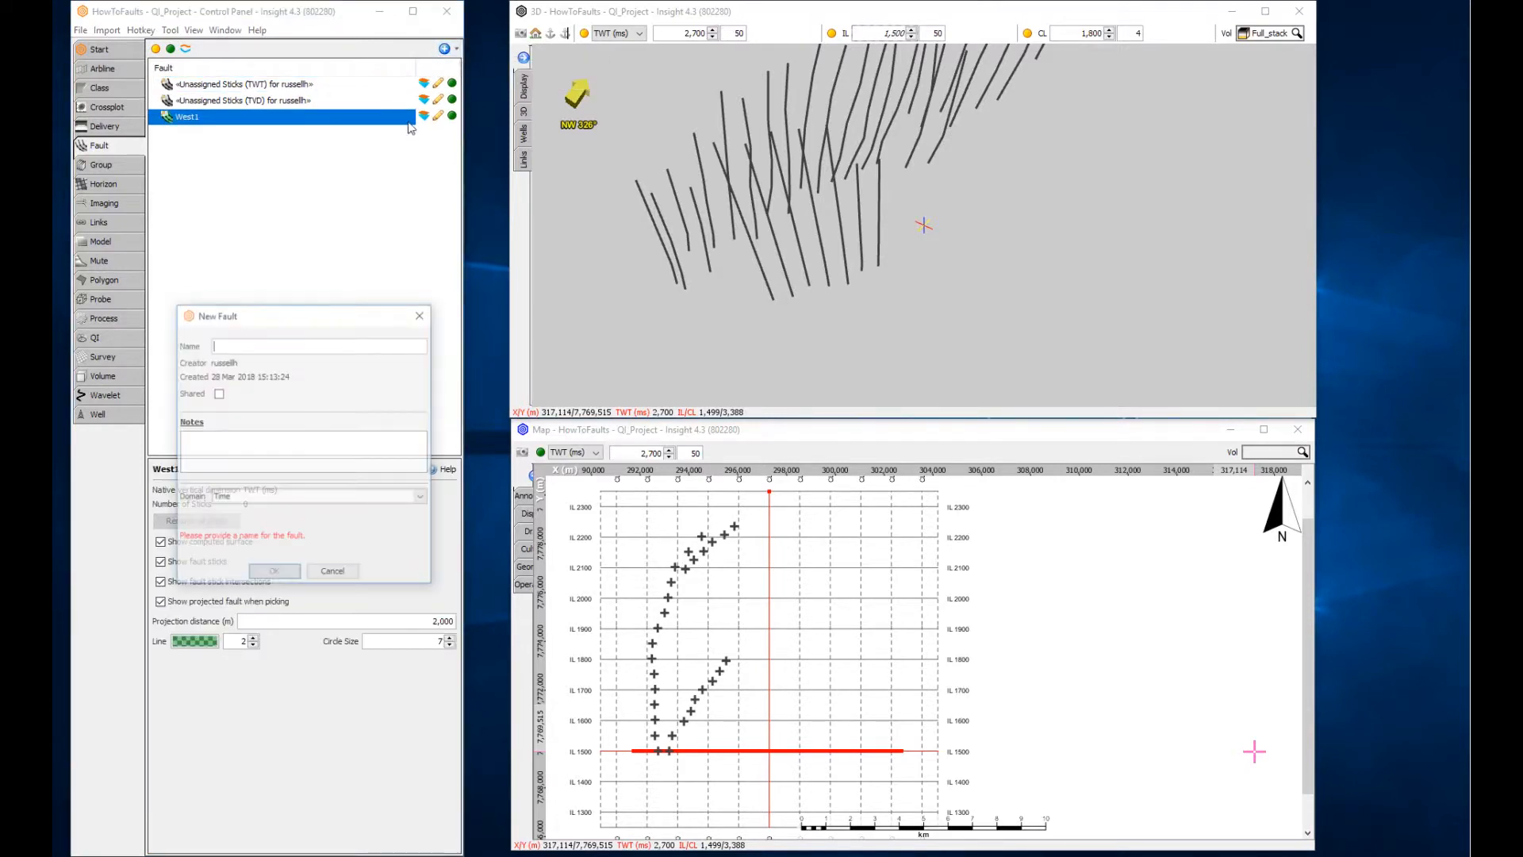
{"action": "type", "text": "West2"}
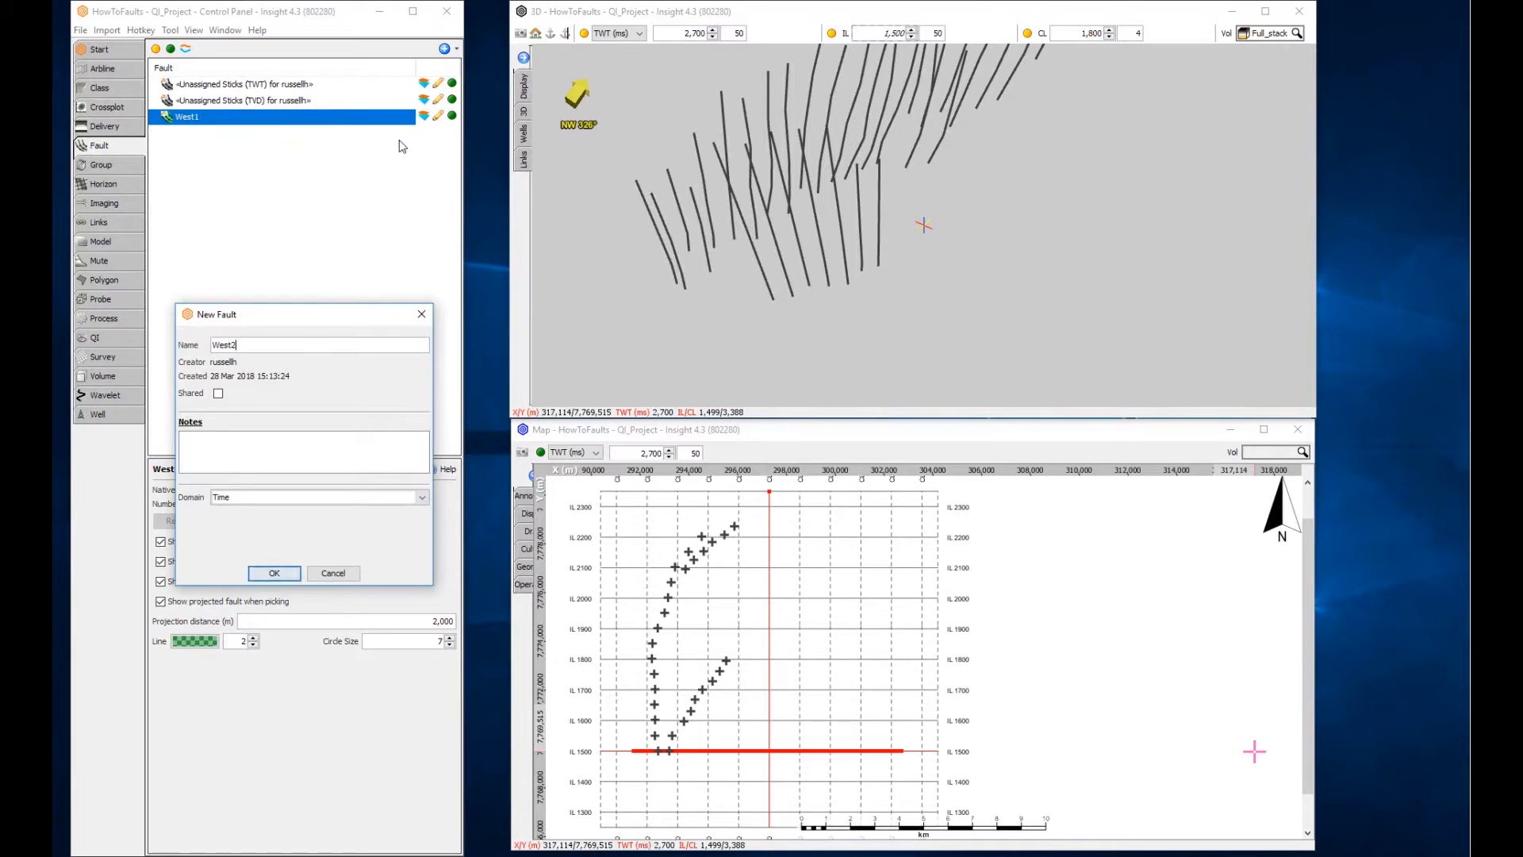
{"action": "left_click", "coordinate": [274, 573]}
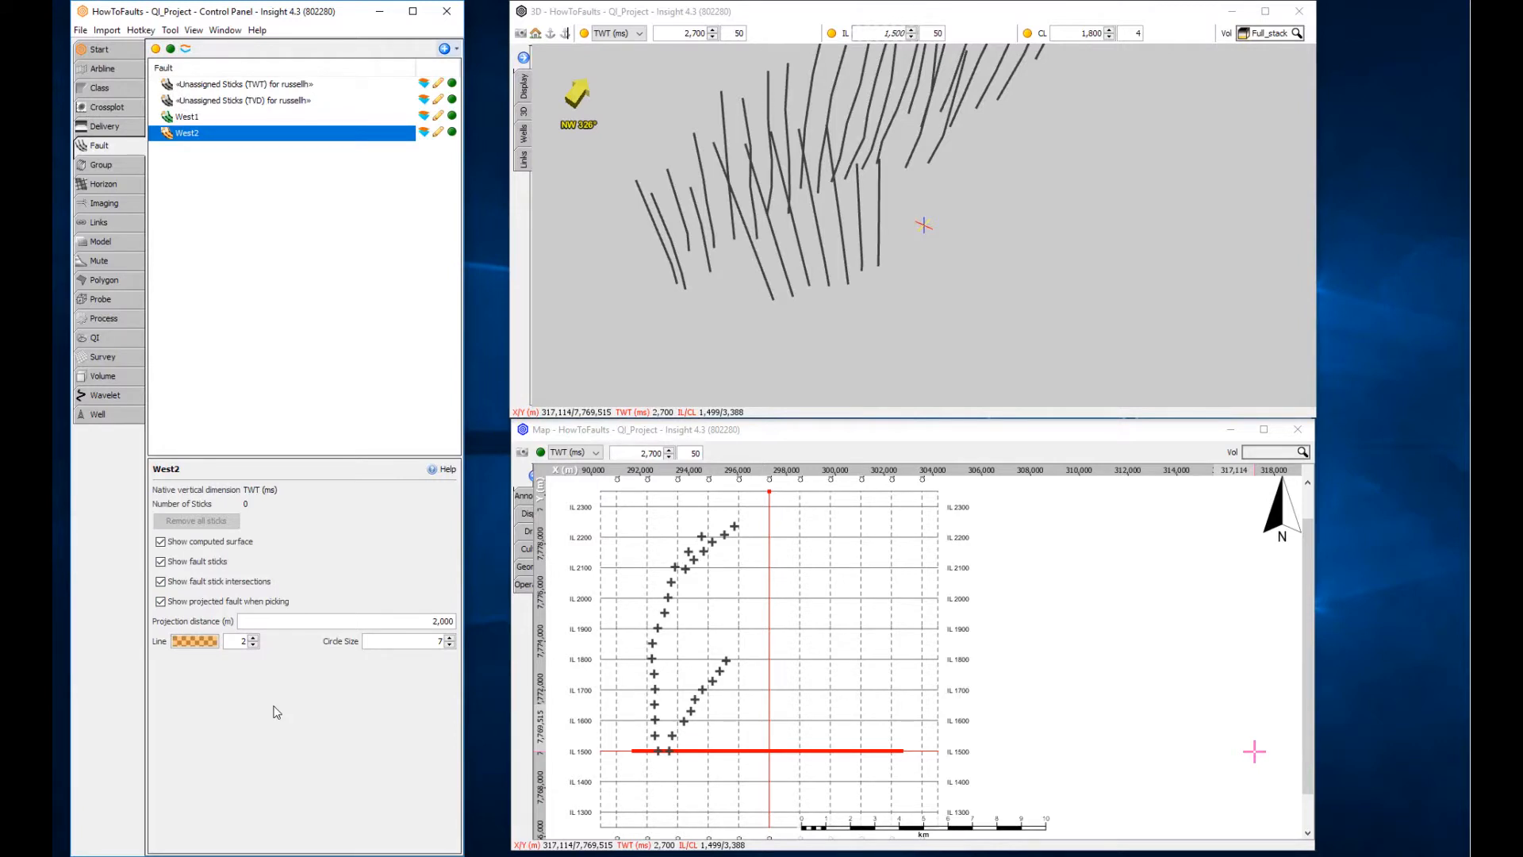
Move one unassigned fault stick into the West2 fault.
{"action": "left_click", "coordinate": [437, 132]}
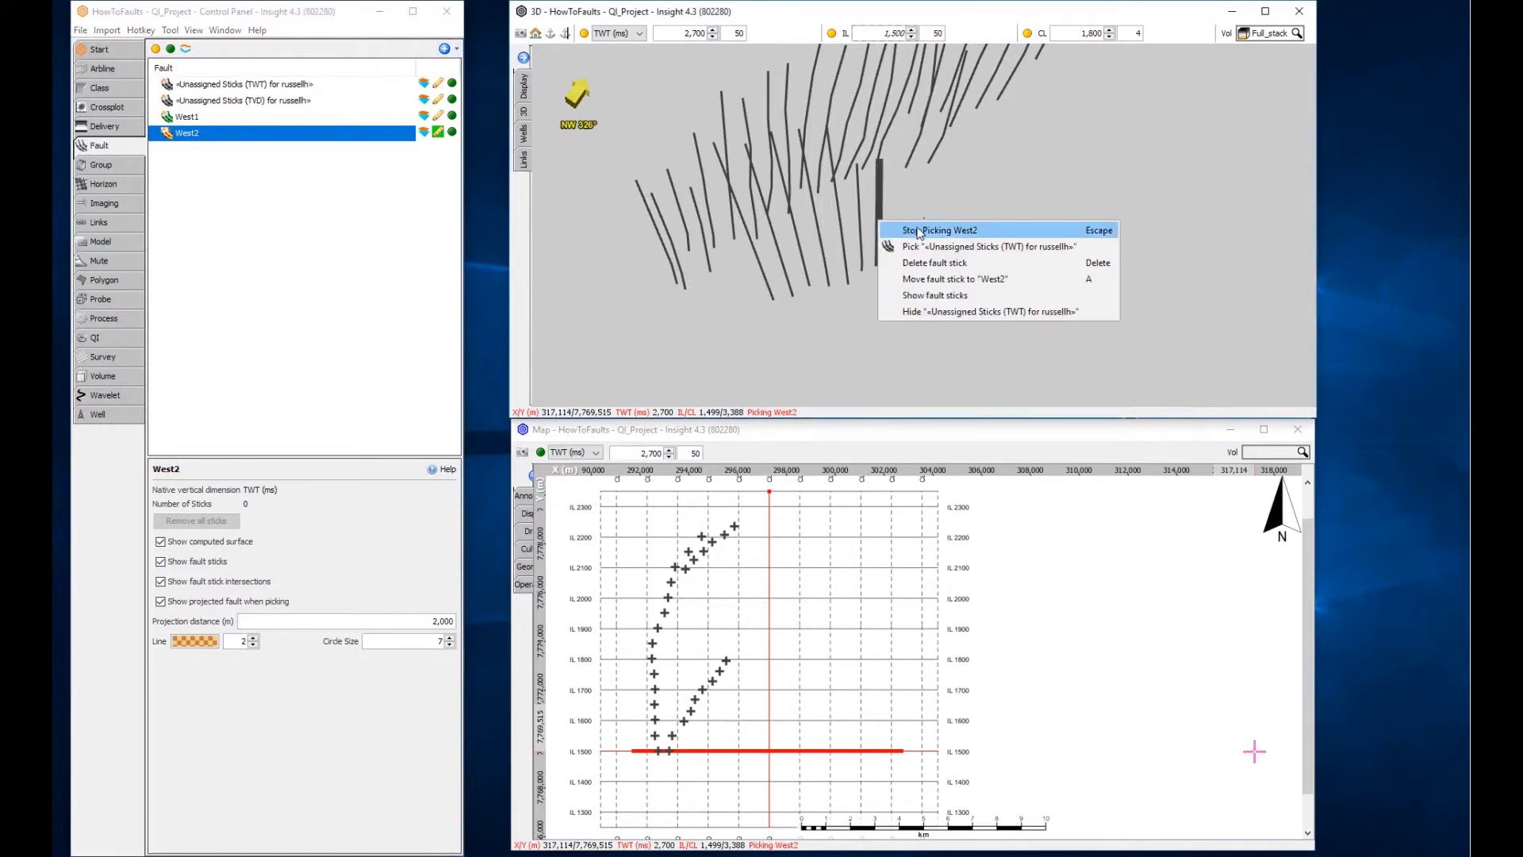
{"action": "mouse_move", "coordinate": [953, 278]}
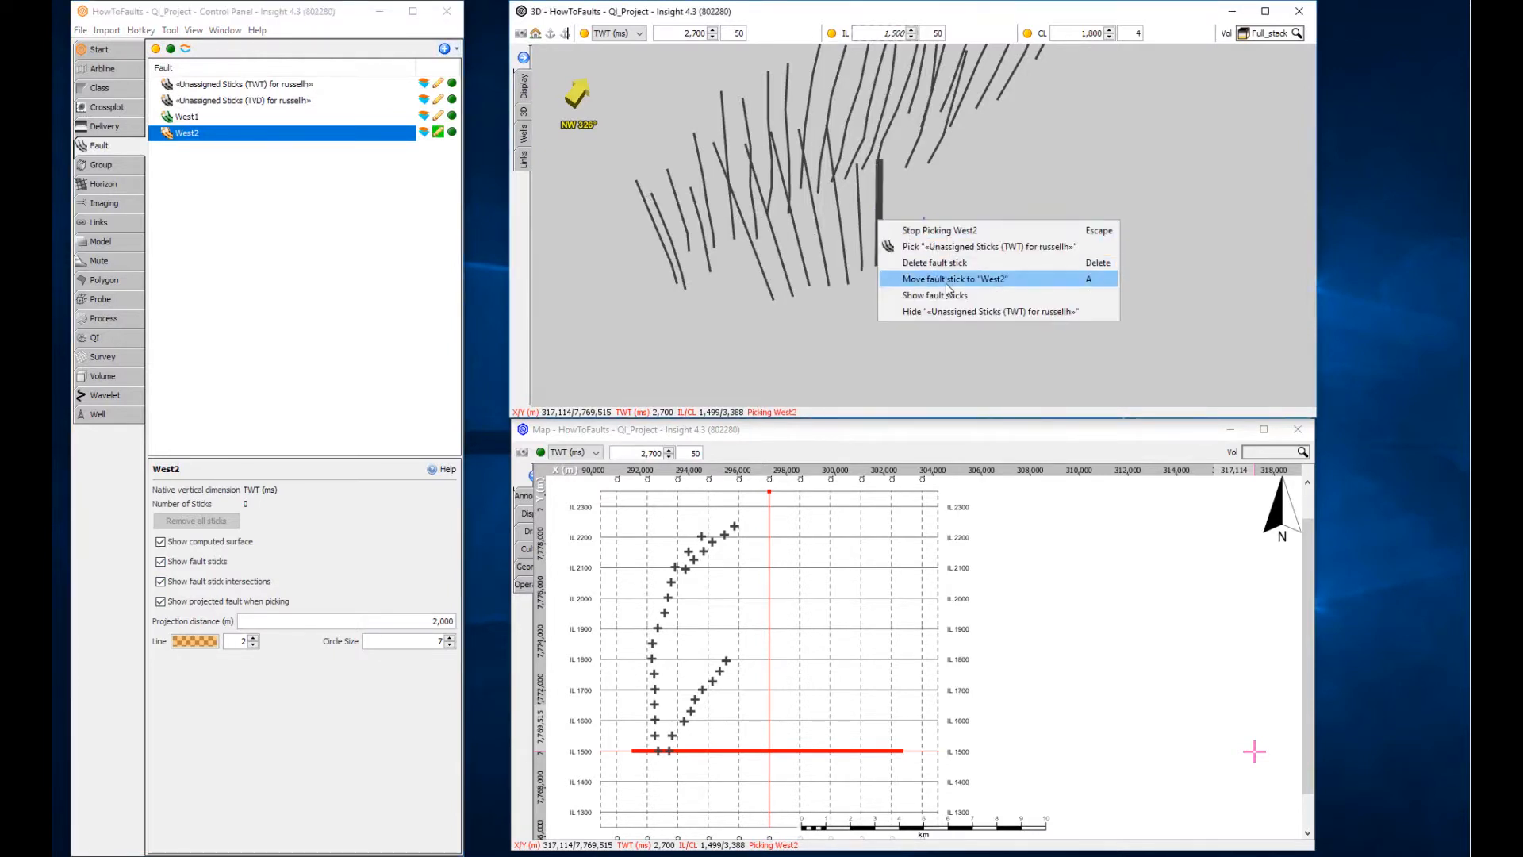
{"action": "left_click", "coordinate": [955, 278]}
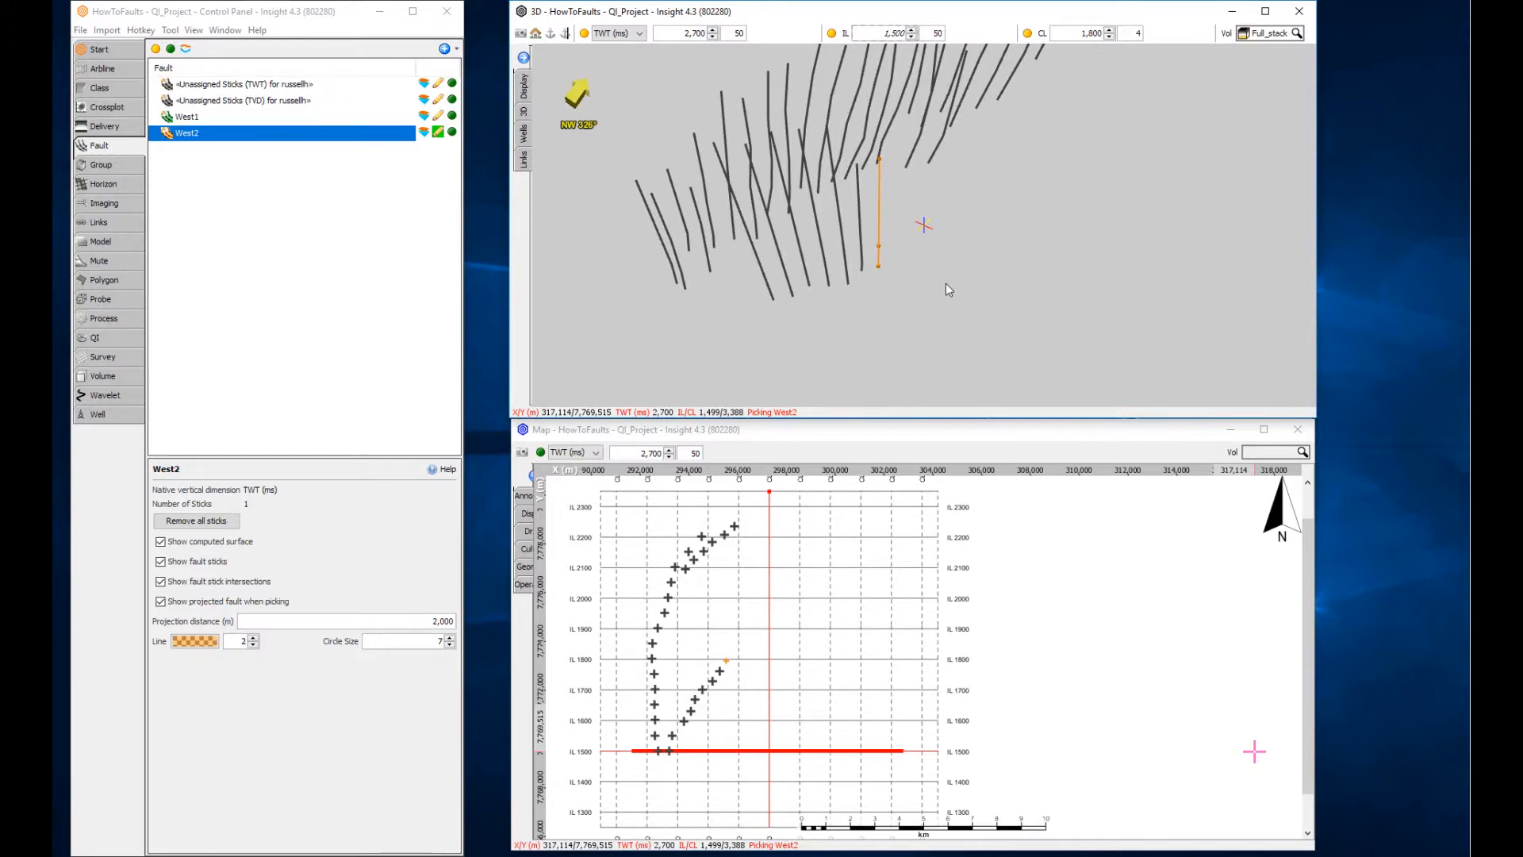
{"action": "mouse_move", "coordinate": [862, 238]}
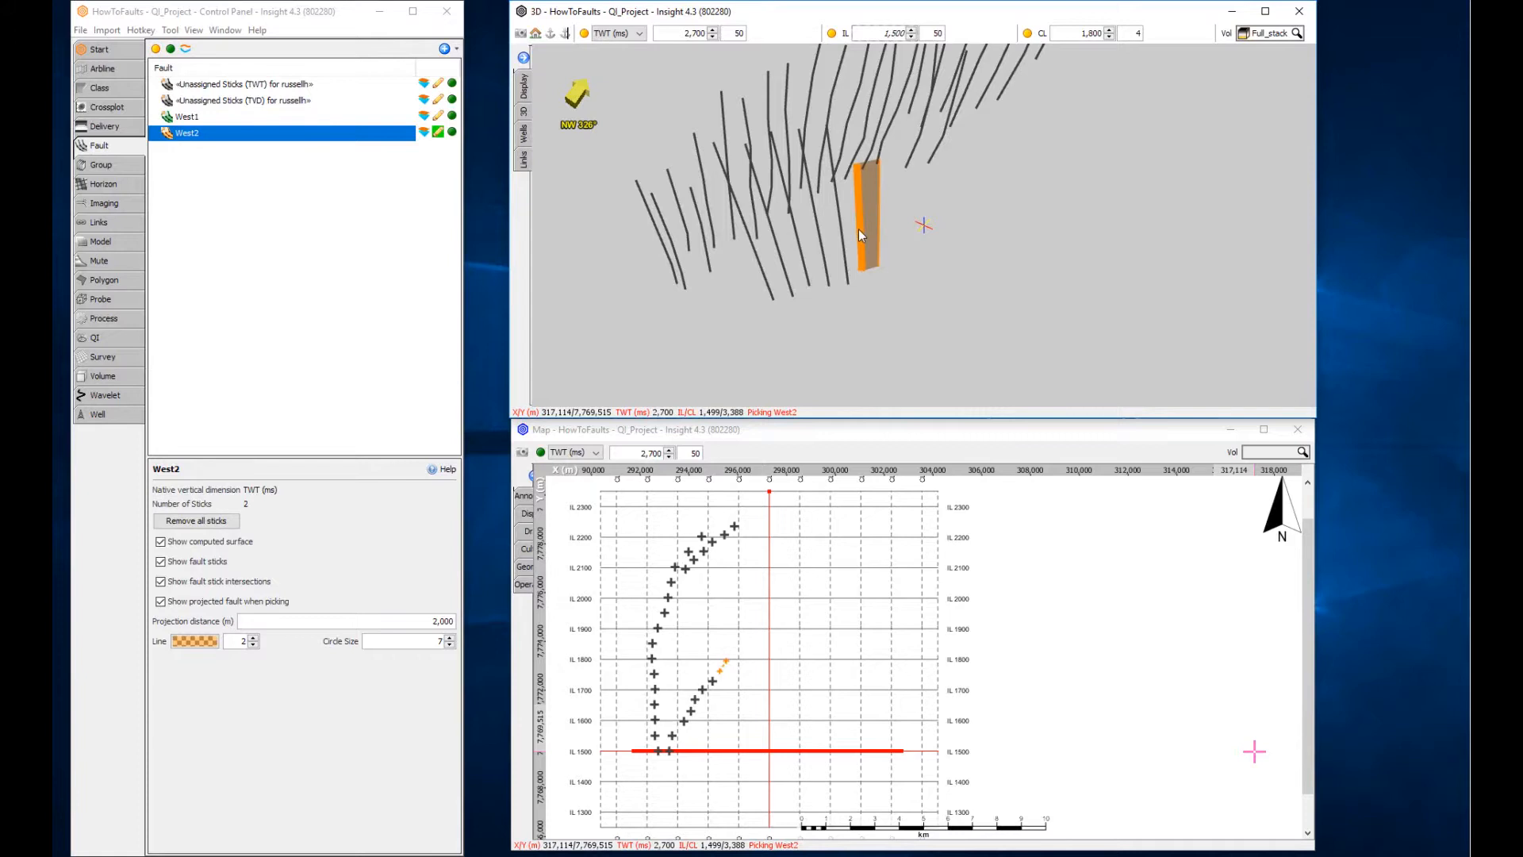
{"action": "mouse_move", "coordinate": [853, 253]}
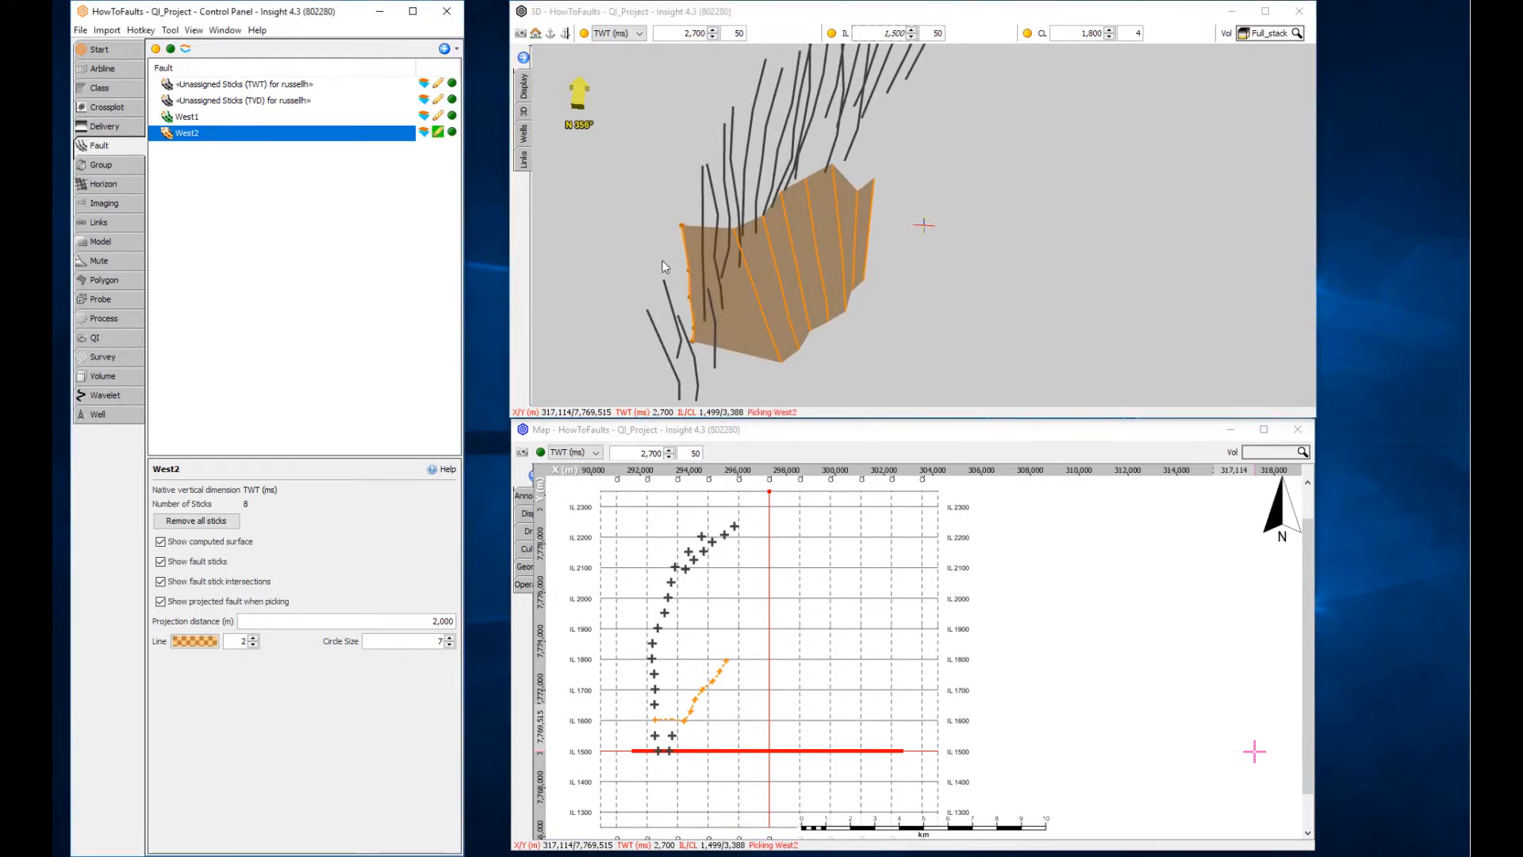
Remove a wrongly assigned West2 stick, pick another, and make West1 active.
{"action": "right_click", "coordinate": [665, 265]}
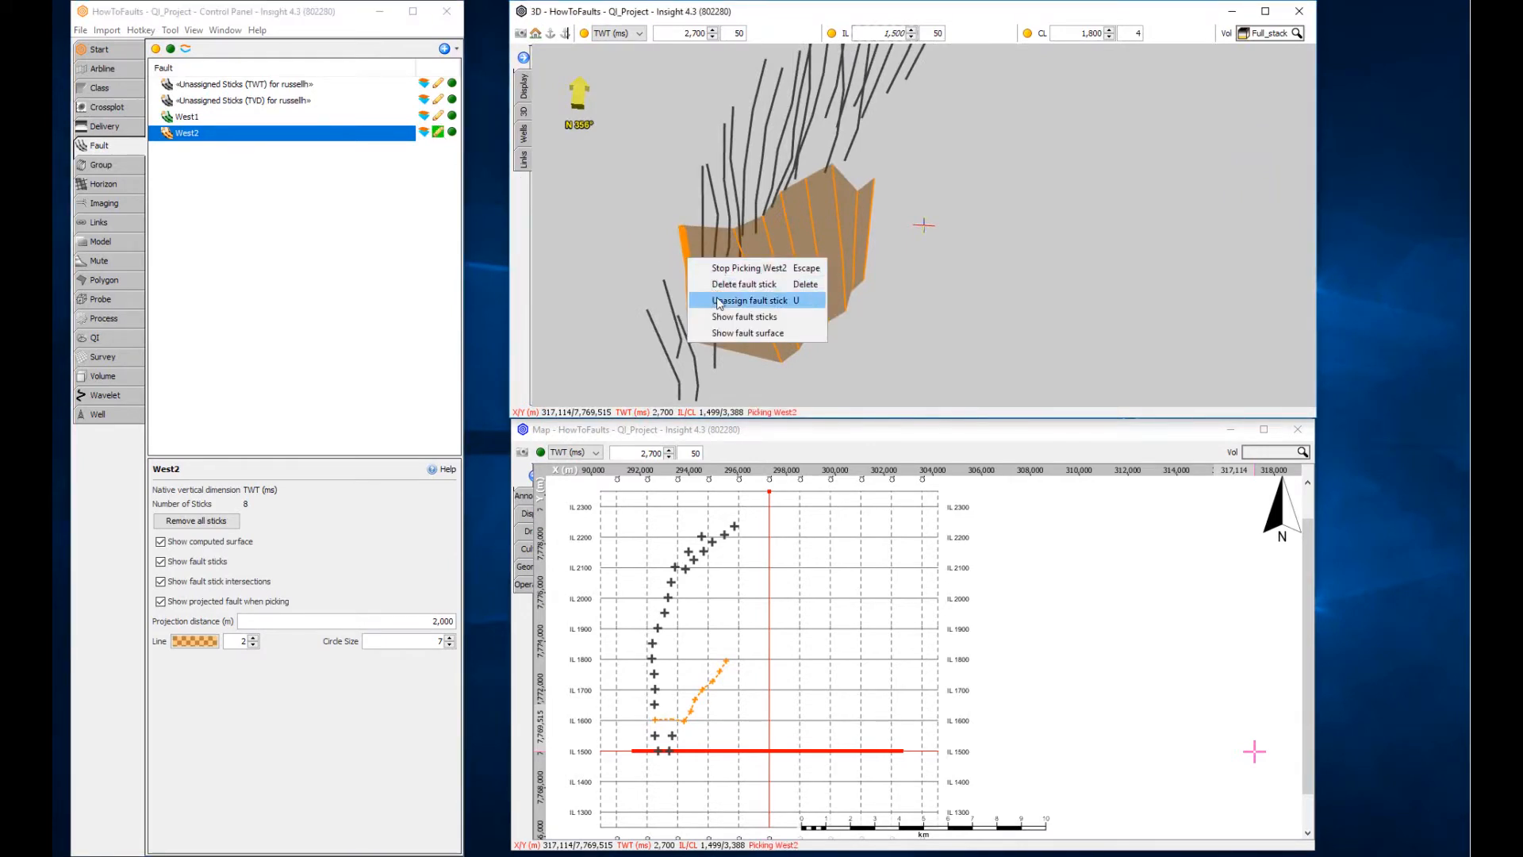
{"action": "left_click", "coordinate": [752, 300]}
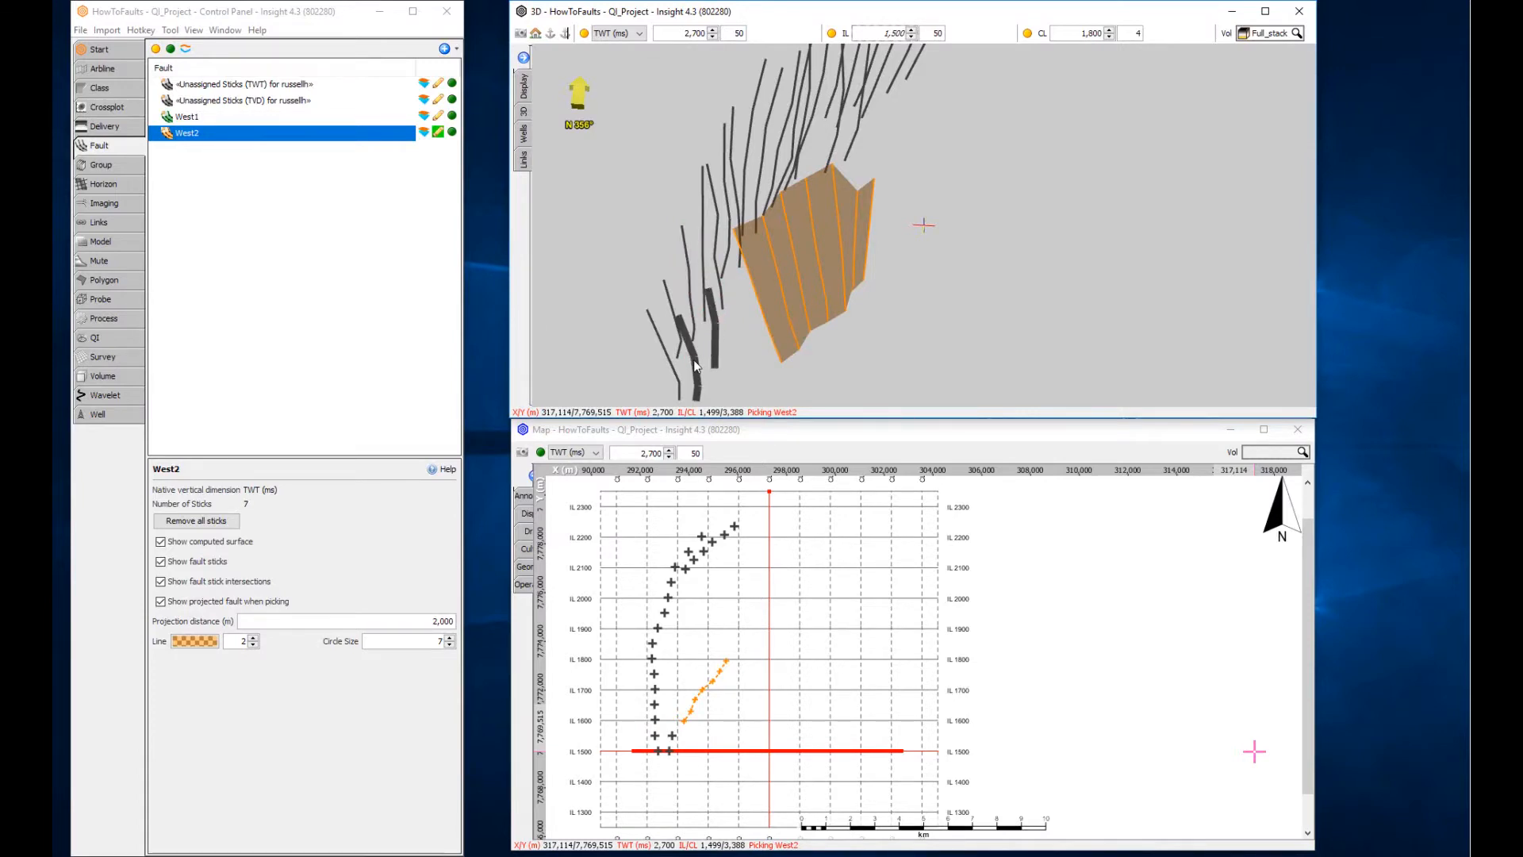
{"action": "left_click", "coordinate": [694, 365]}
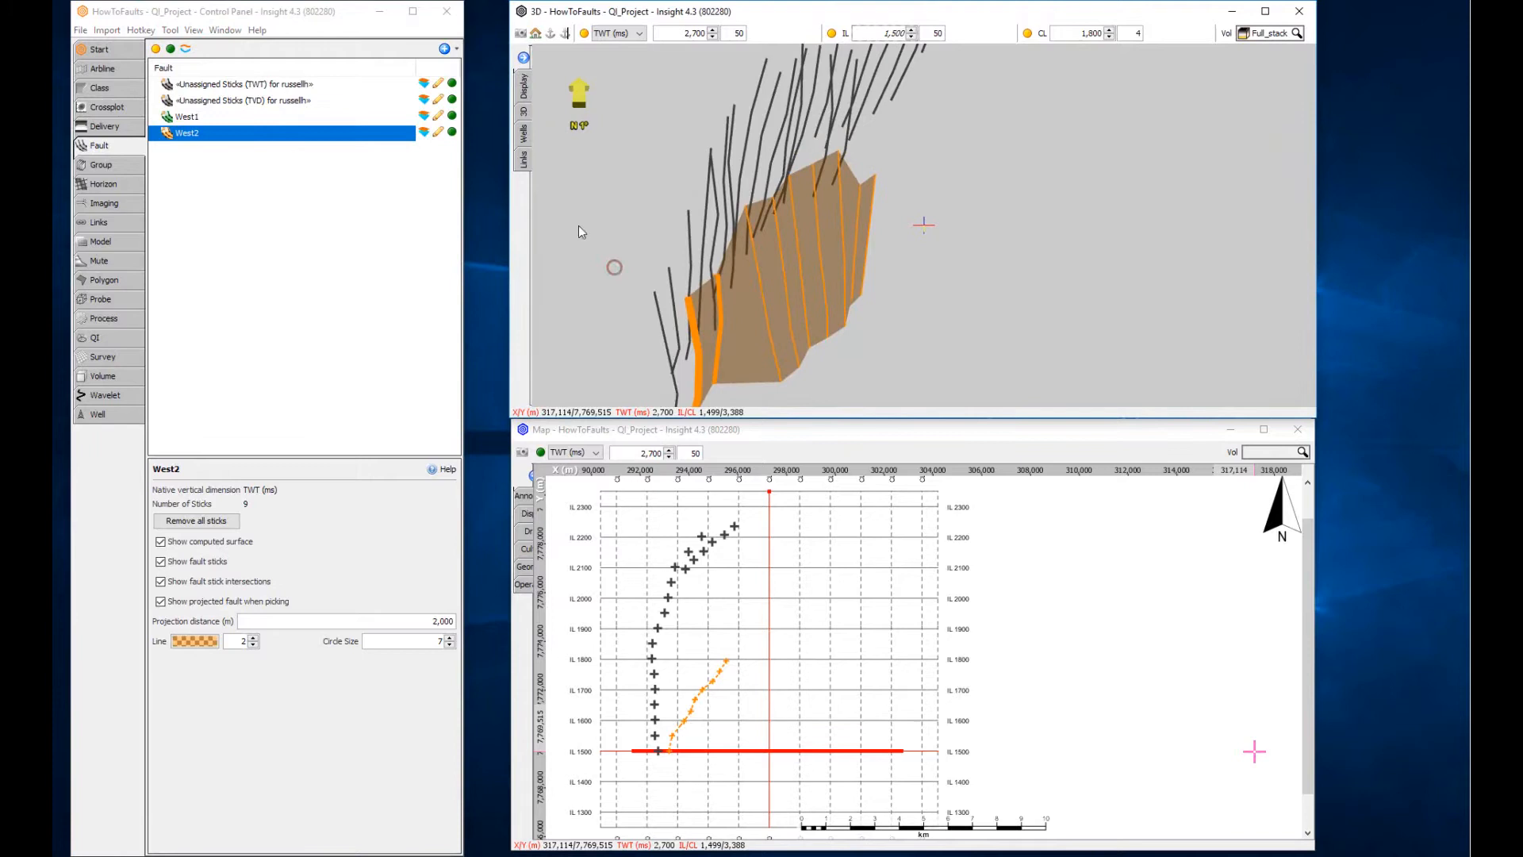
{"action": "left_click", "coordinate": [186, 116]}
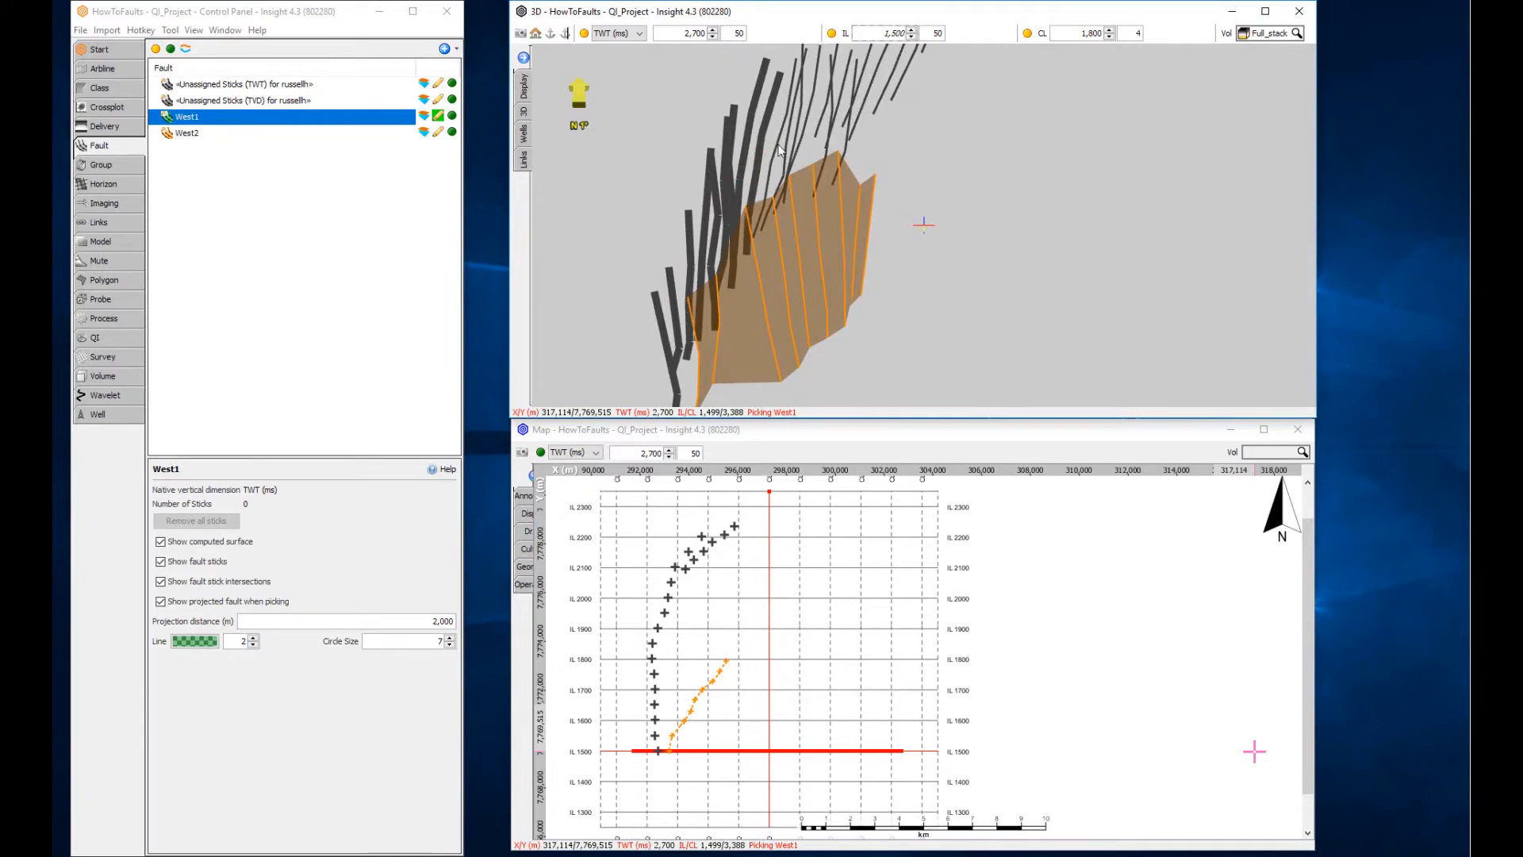
Assign ten selected sticks, then the remaining unassigned sticks, to West1.
{"action": "right_click", "coordinate": [787, 152]}
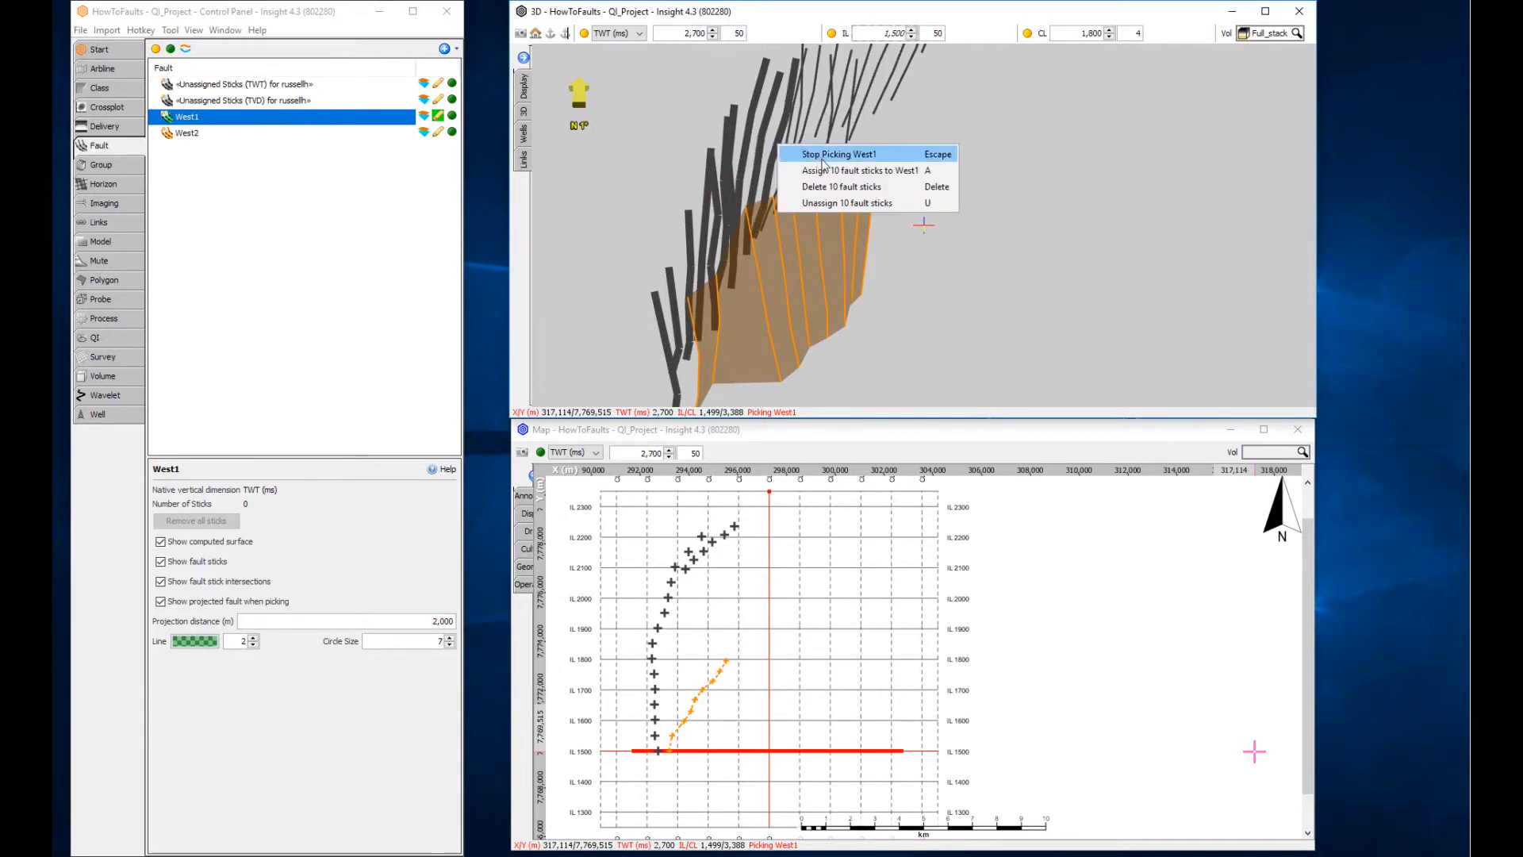
{"action": "left_click", "coordinate": [848, 170]}
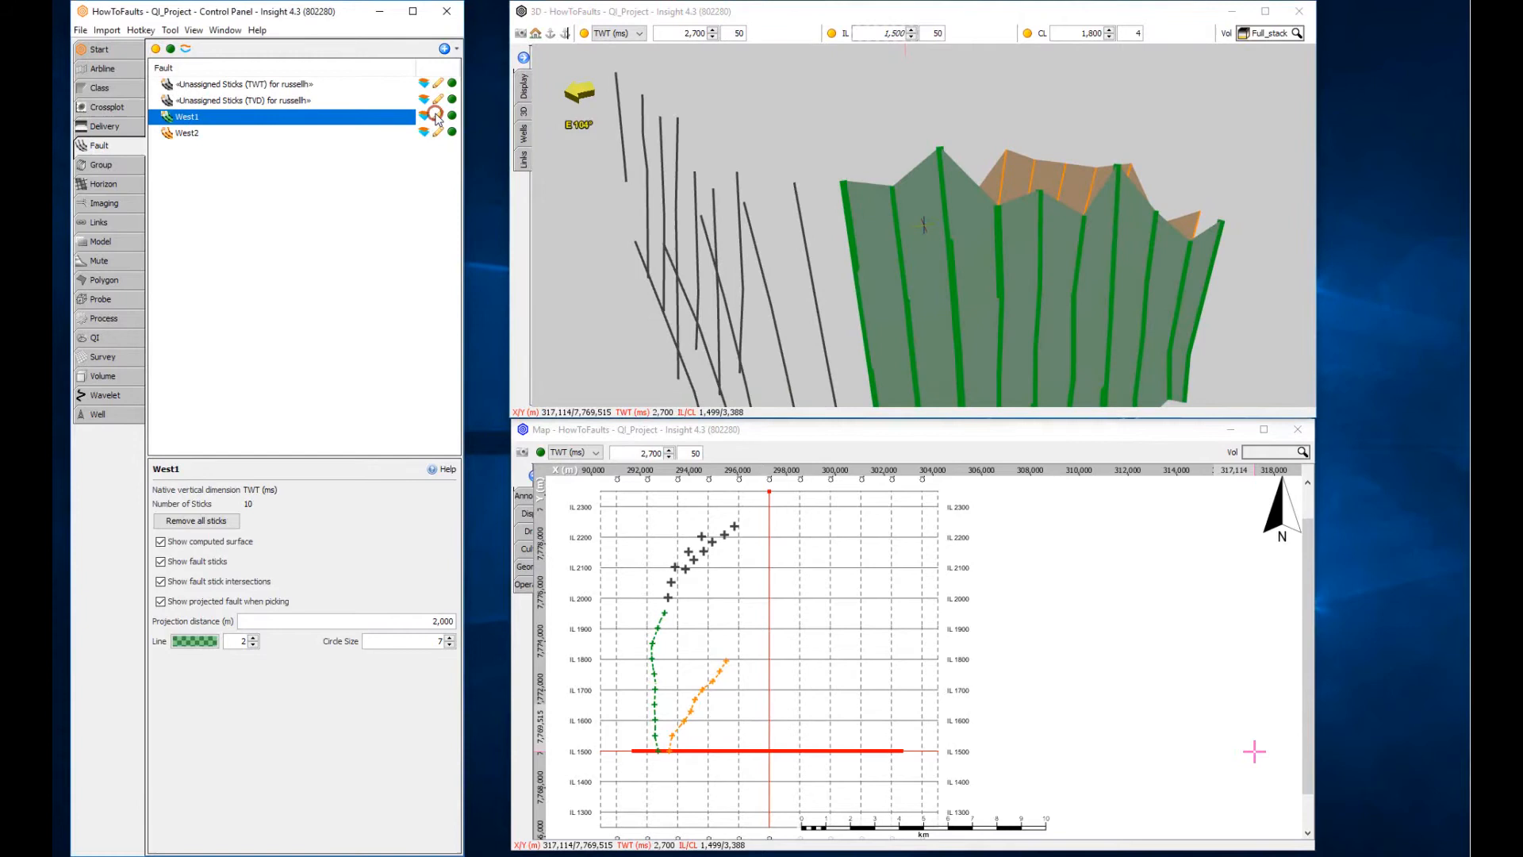
{"action": "left_click", "coordinate": [435, 117]}
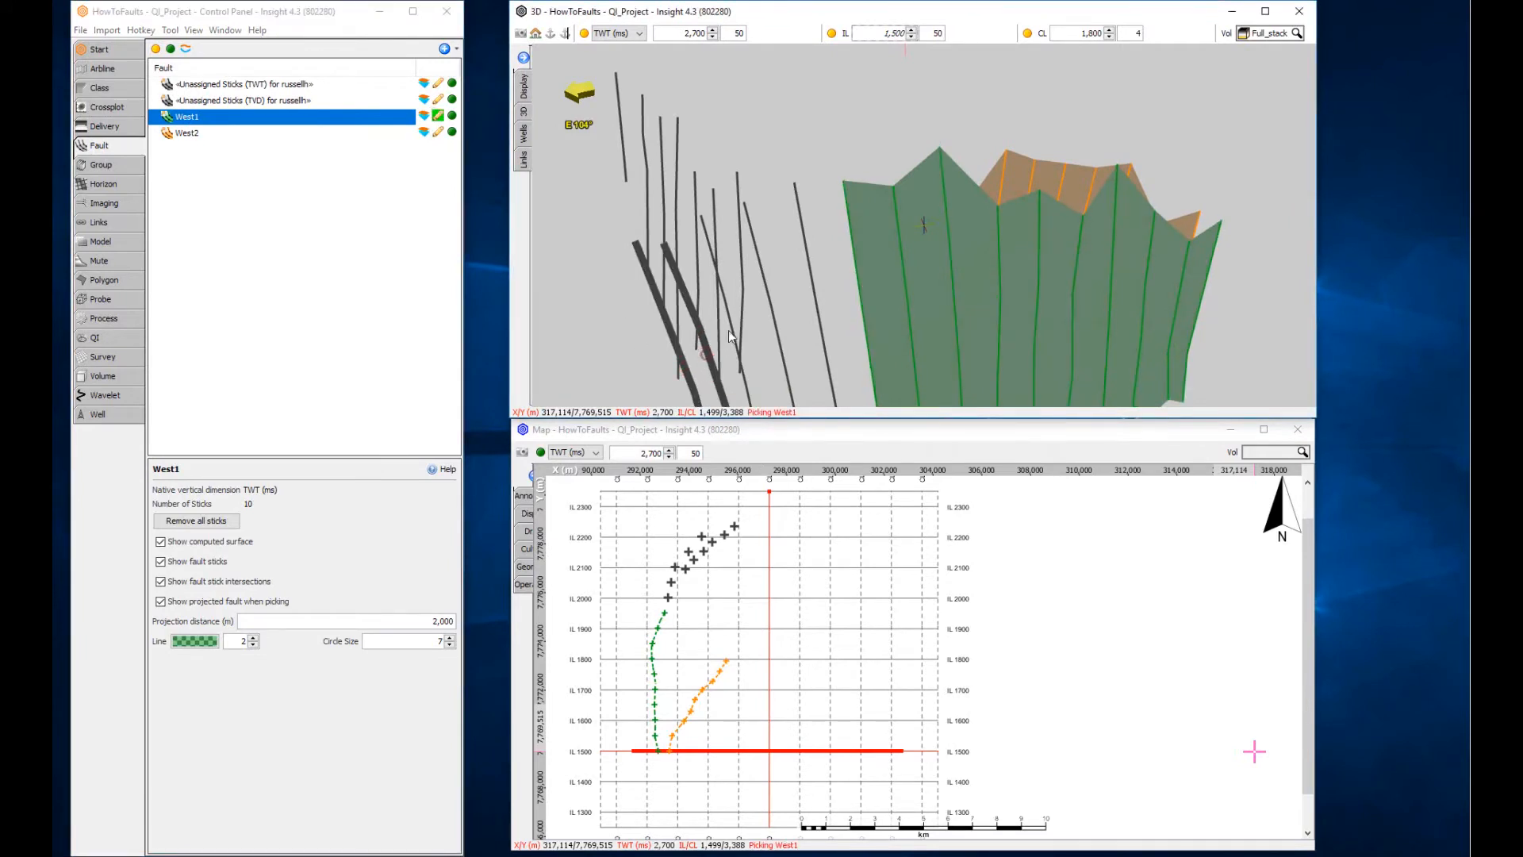
{"action": "right_click", "coordinate": [820, 295]}
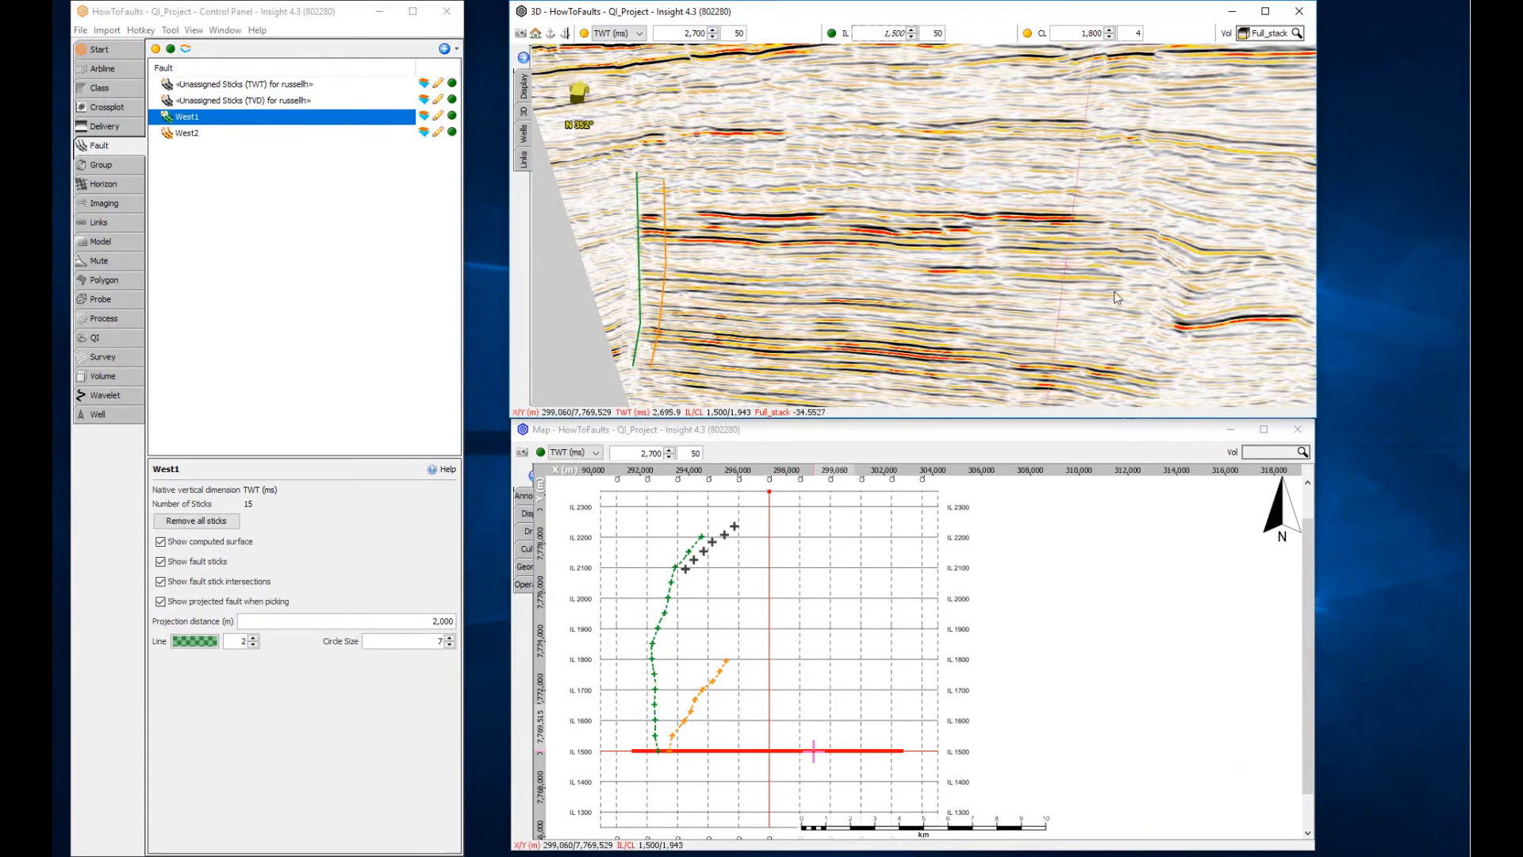
Create a new fault named East1 from the fault list dropdown.
{"action": "left_click_drag", "start_coordinate": [1115, 296], "coordinate": [1063, 284]}
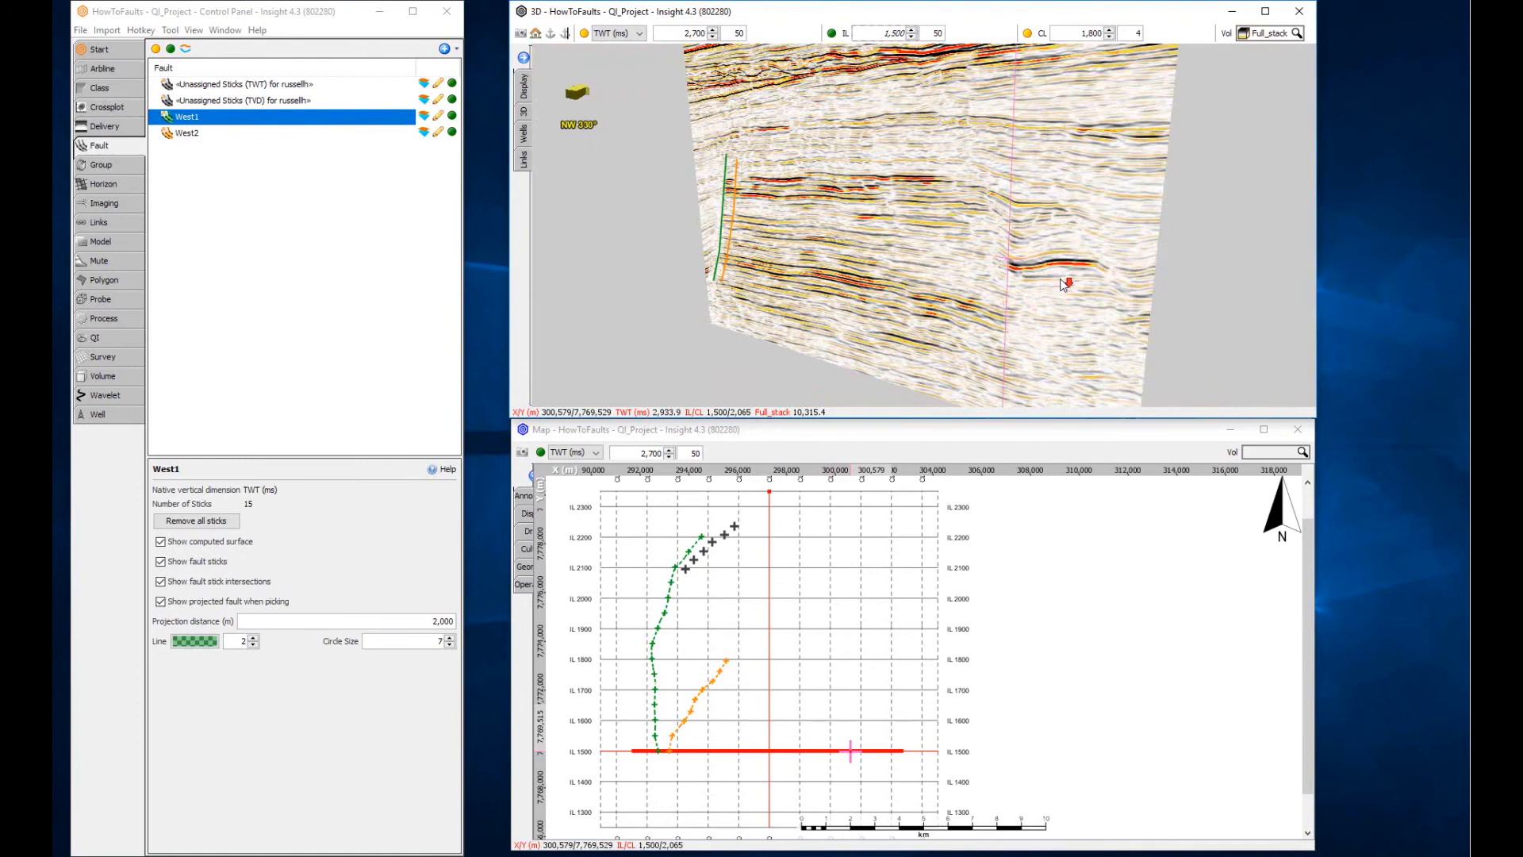
{"action": "left_click", "coordinate": [443, 50]}
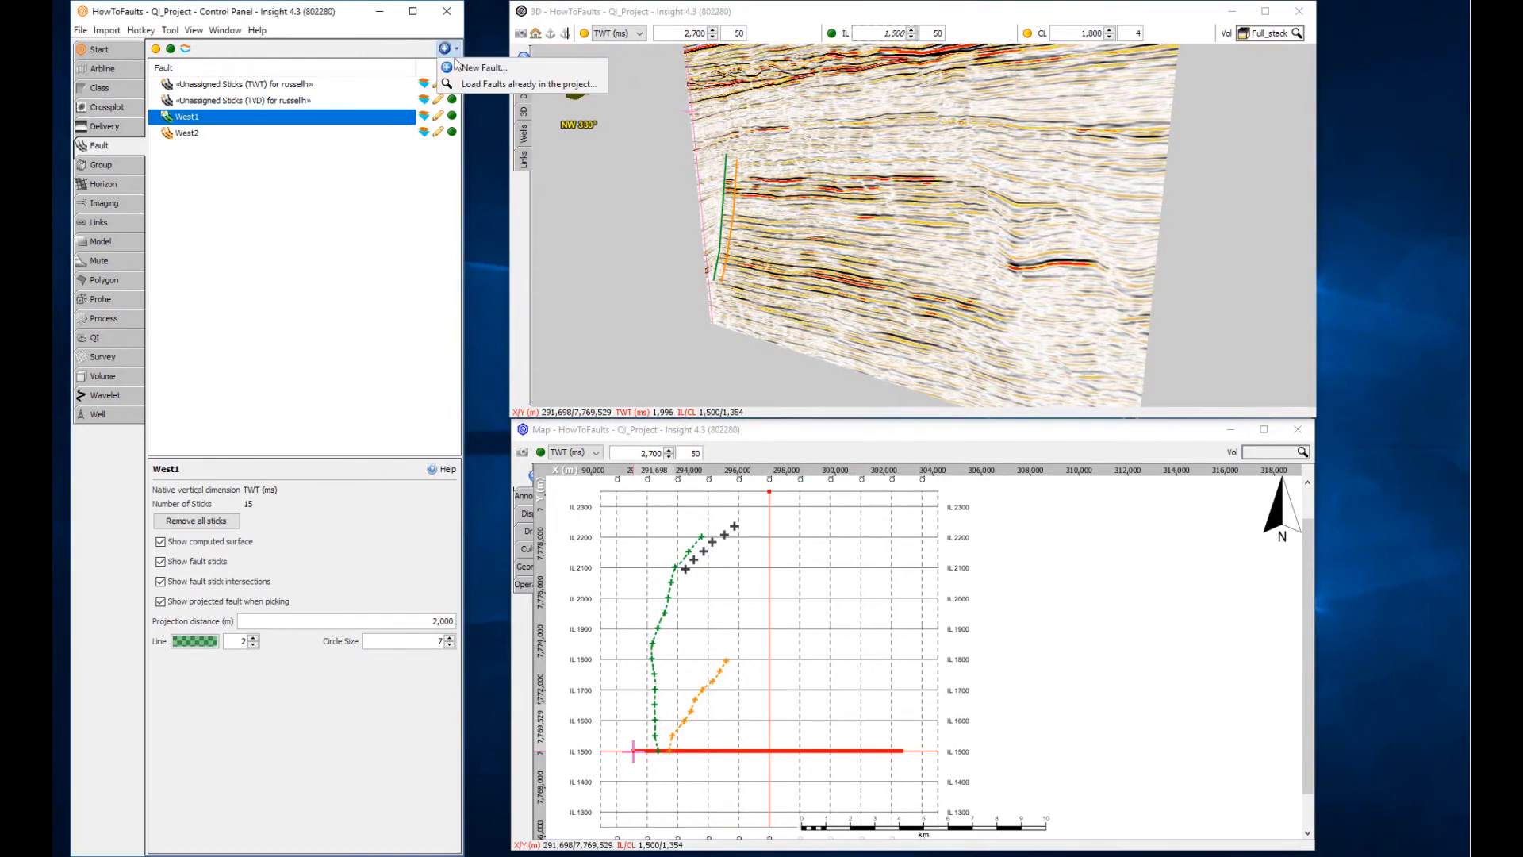
{"action": "left_click", "coordinate": [482, 67]}
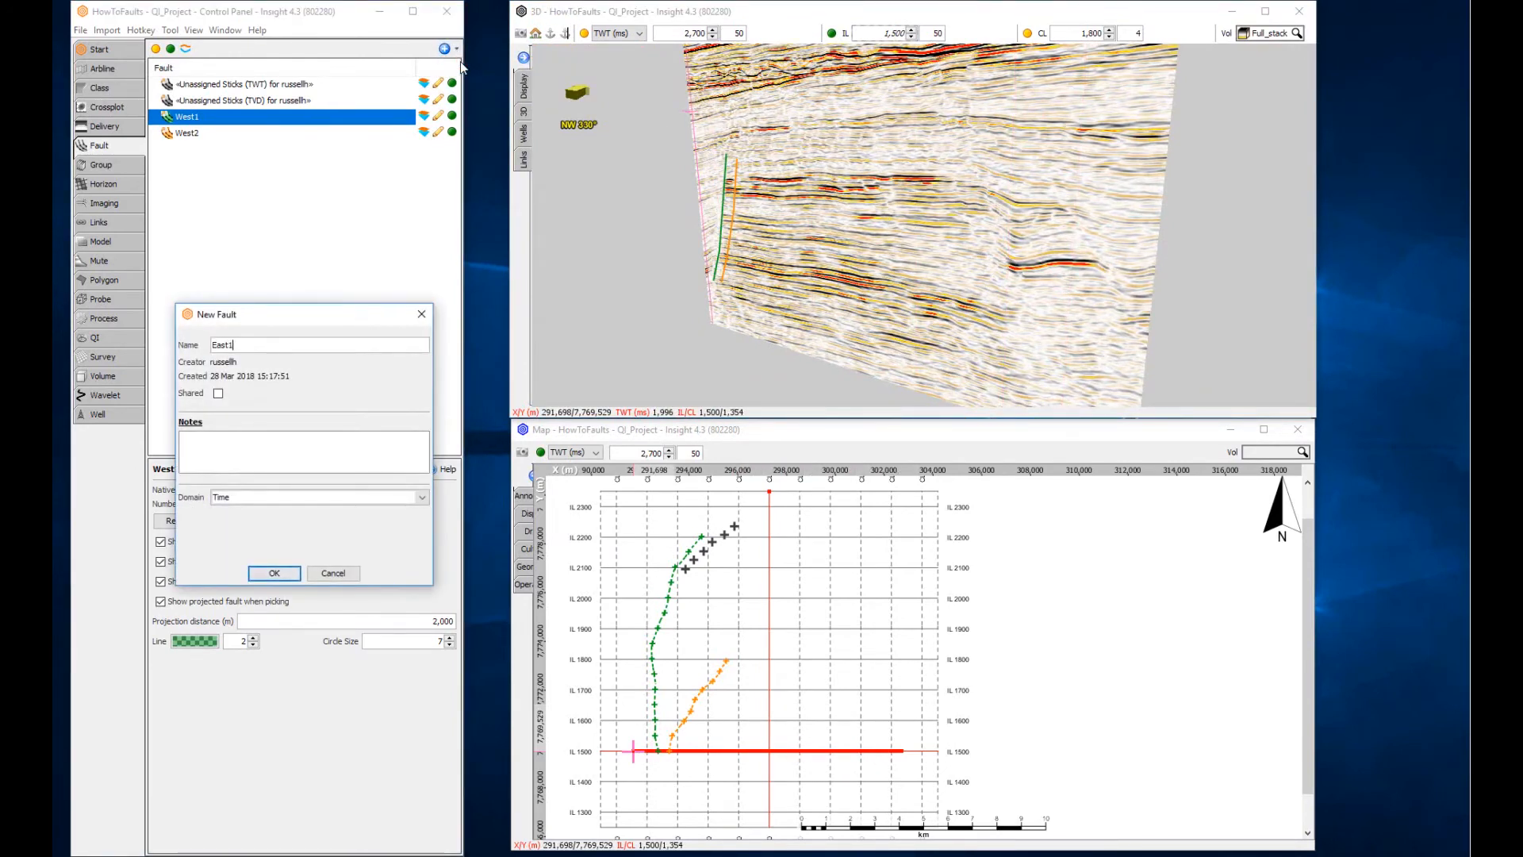
{"action": "left_click", "coordinate": [274, 573]}
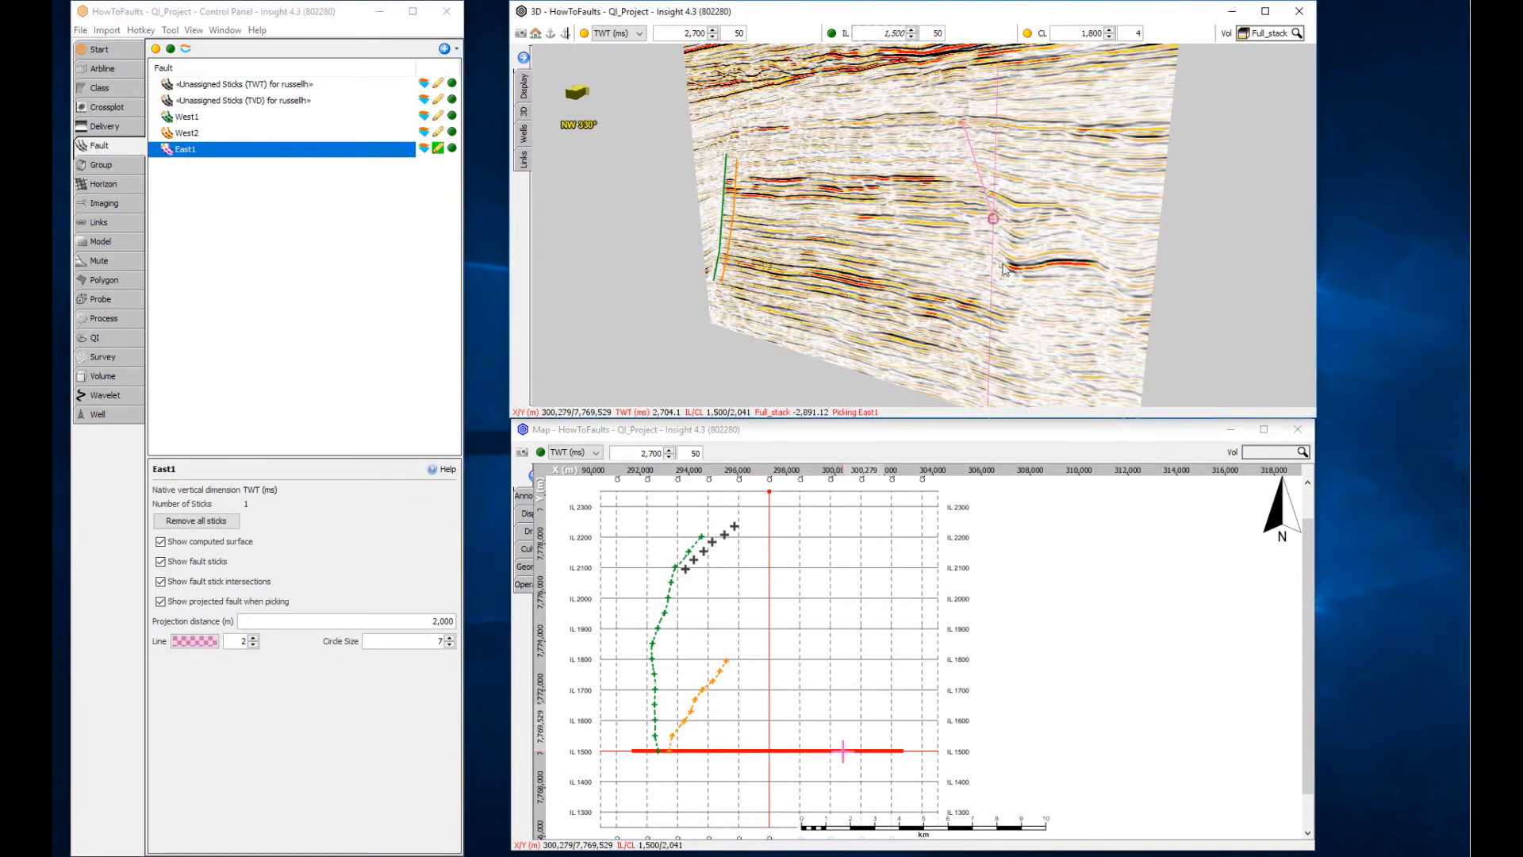
Pick East1 fault sticks on two successive later inlines.
{"action": "left_click", "coordinate": [1035, 355]}
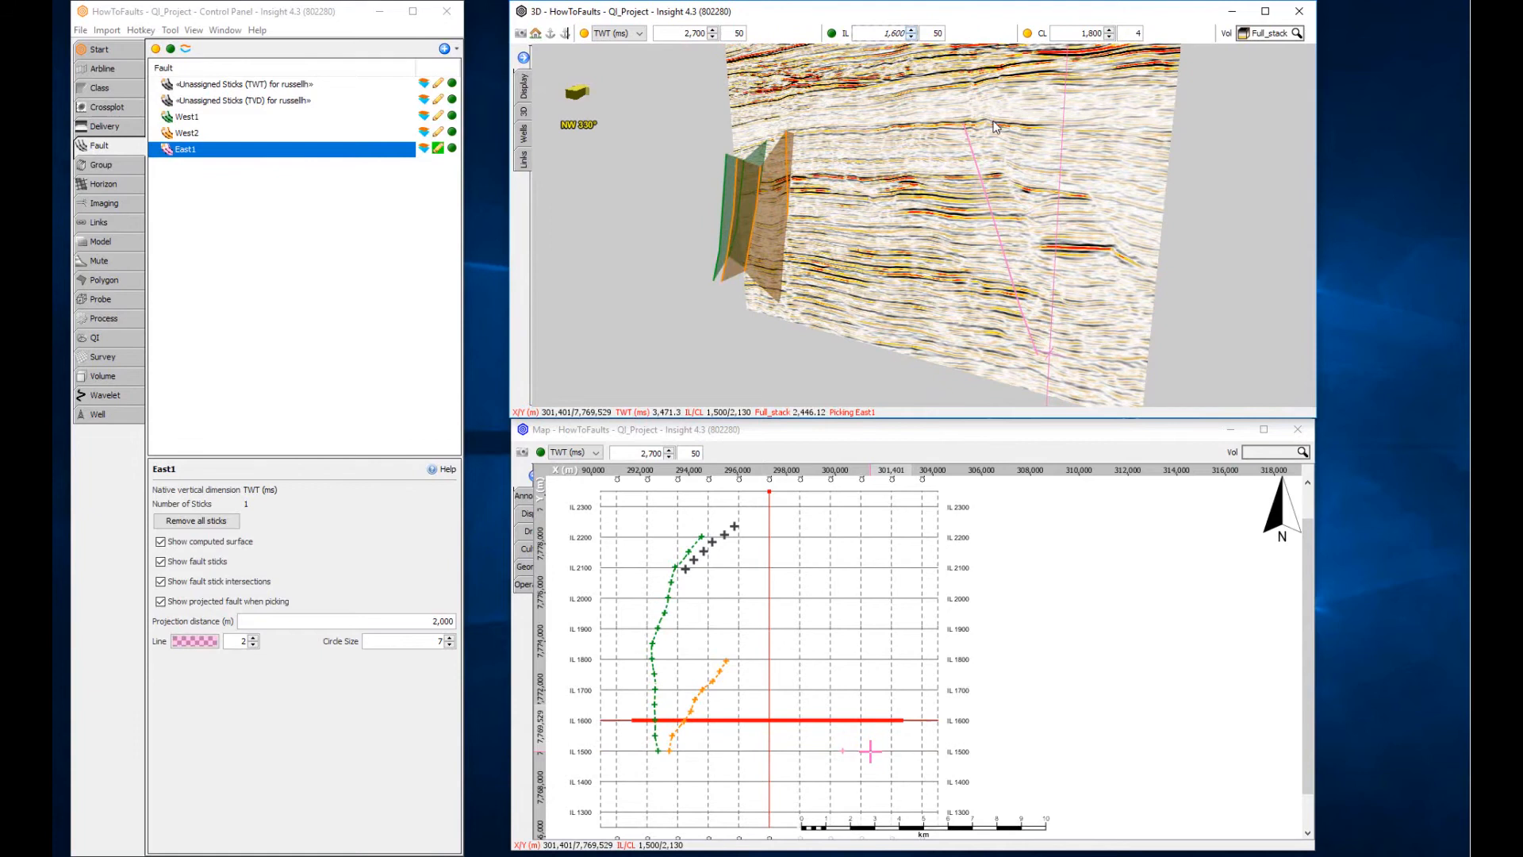
{"action": "left_click", "coordinate": [1010, 197]}
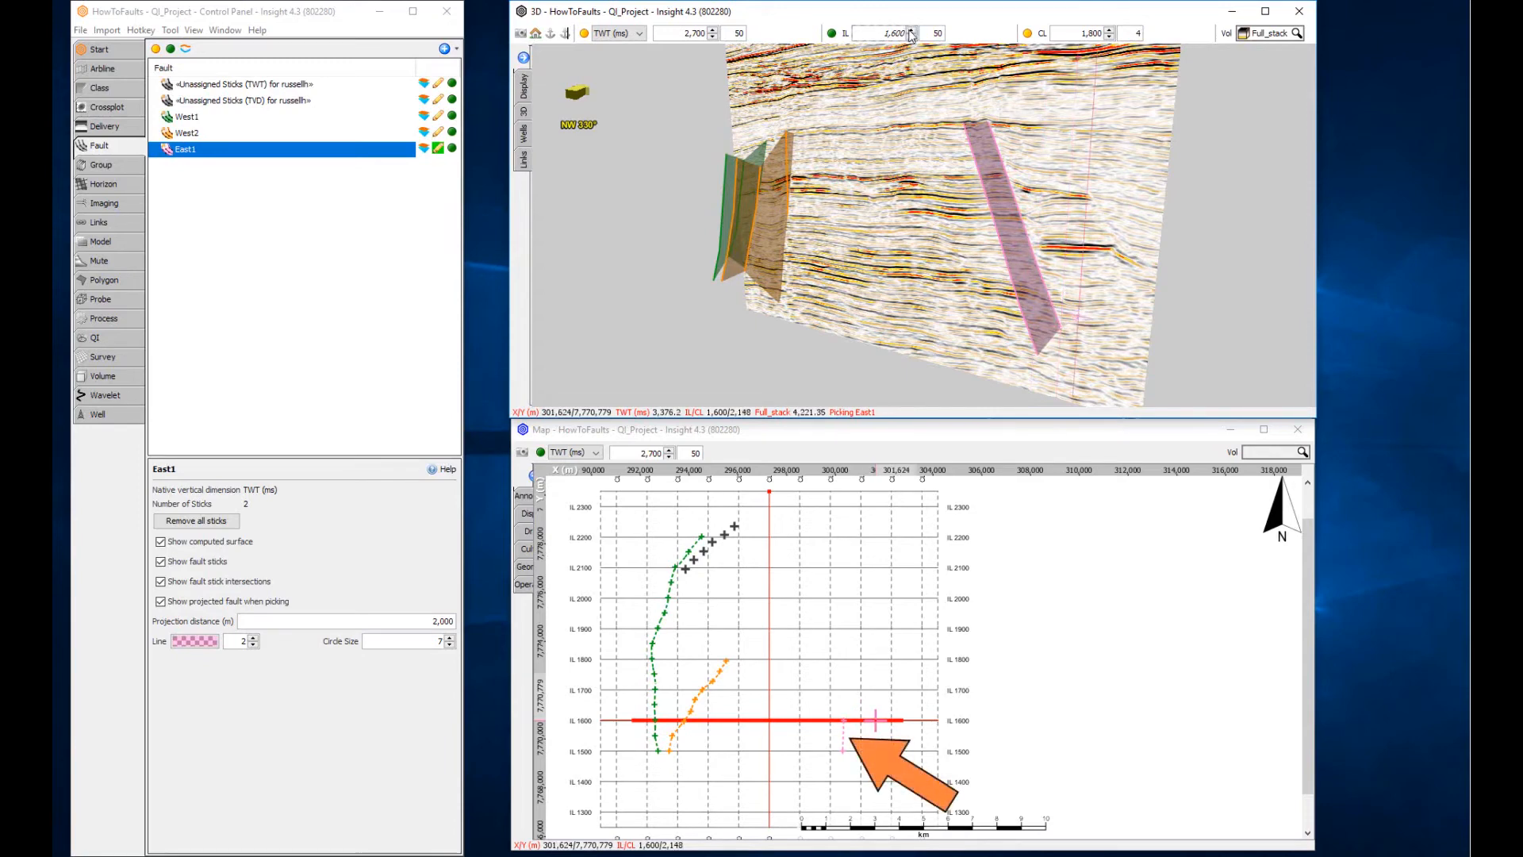
{"action": "left_click", "coordinate": [917, 30]}
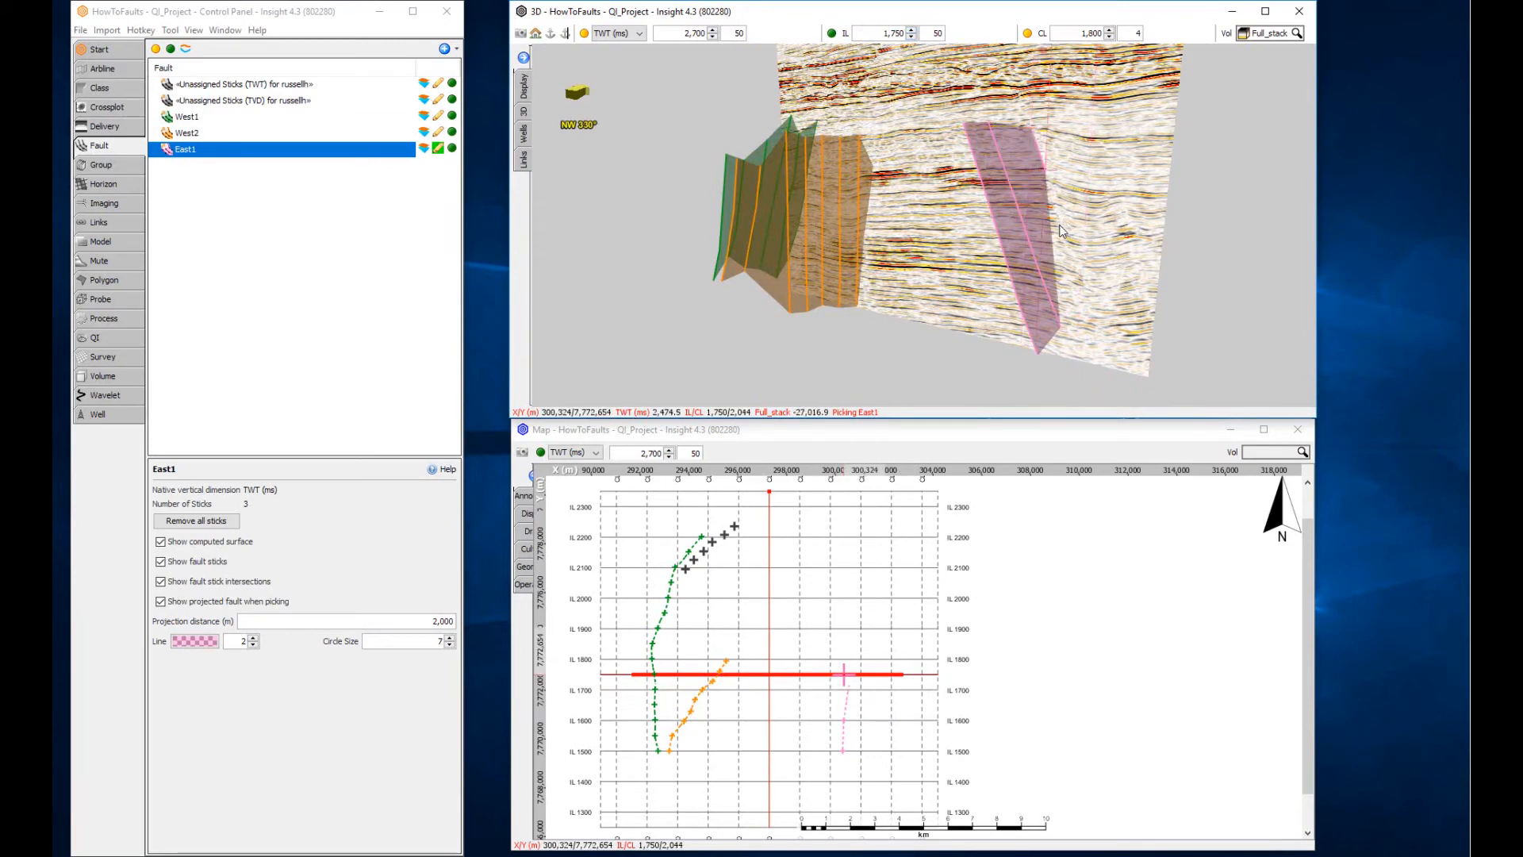
{"action": "left_click", "coordinate": [1075, 273]}
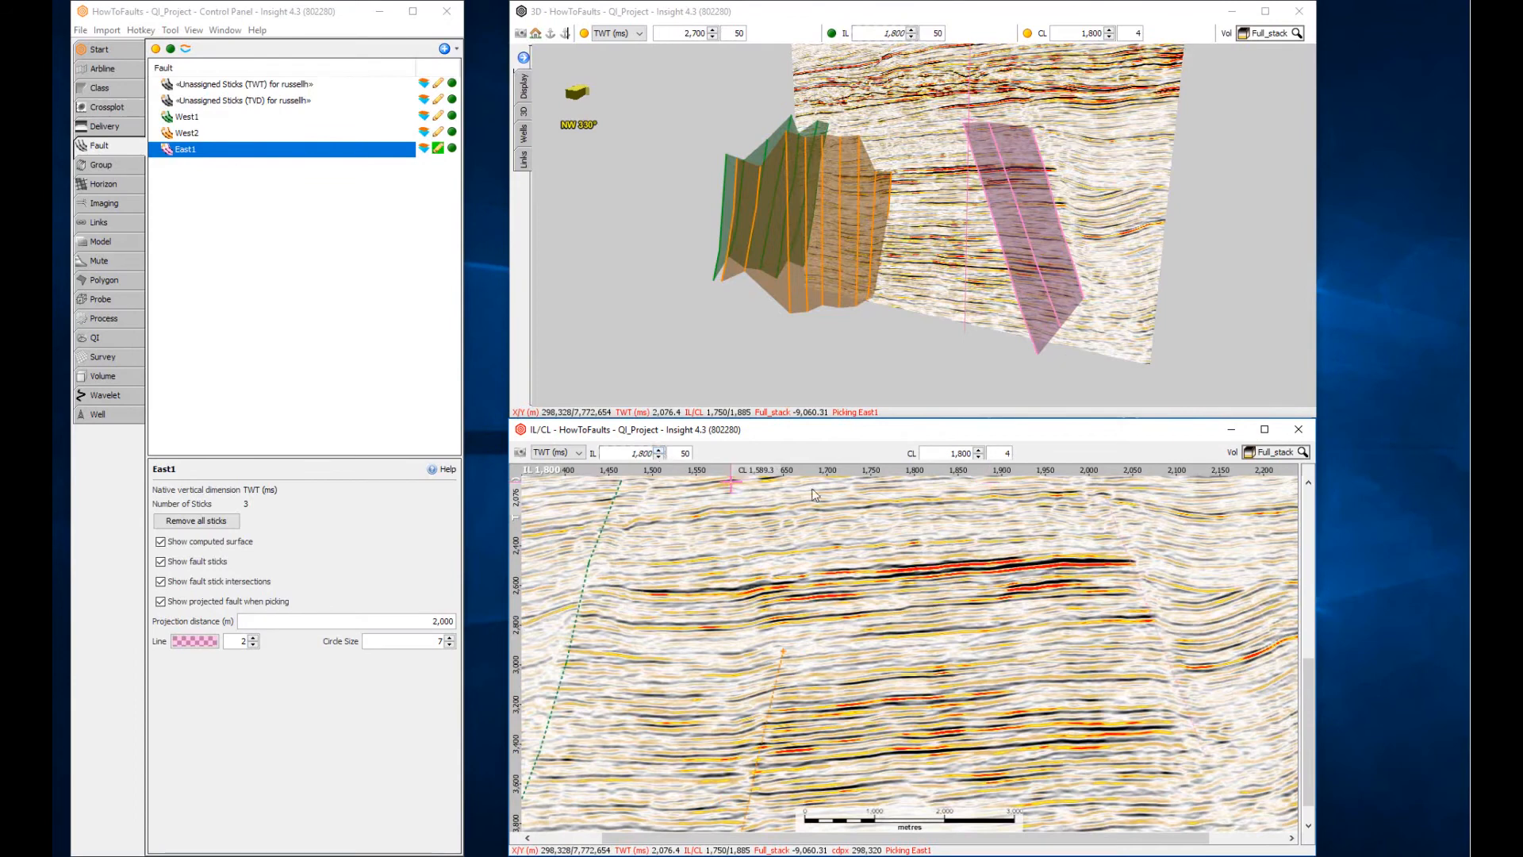
Digitize a new East1 fault stick down the section on inline 1,700, making six sticks.
{"action": "left_click", "coordinate": [1106, 521]}
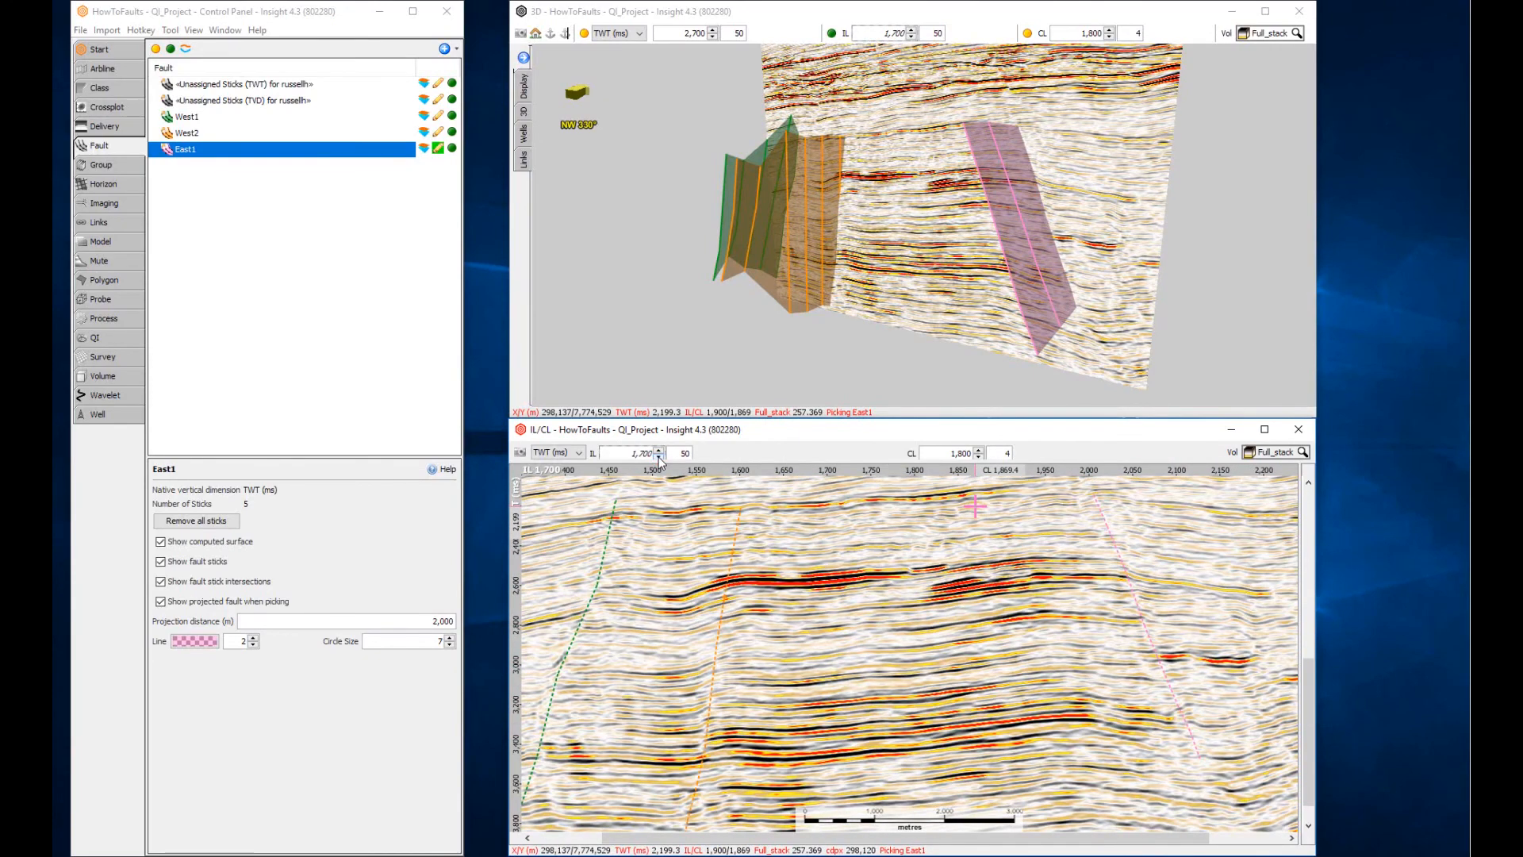
{"action": "left_click", "coordinate": [1126, 618]}
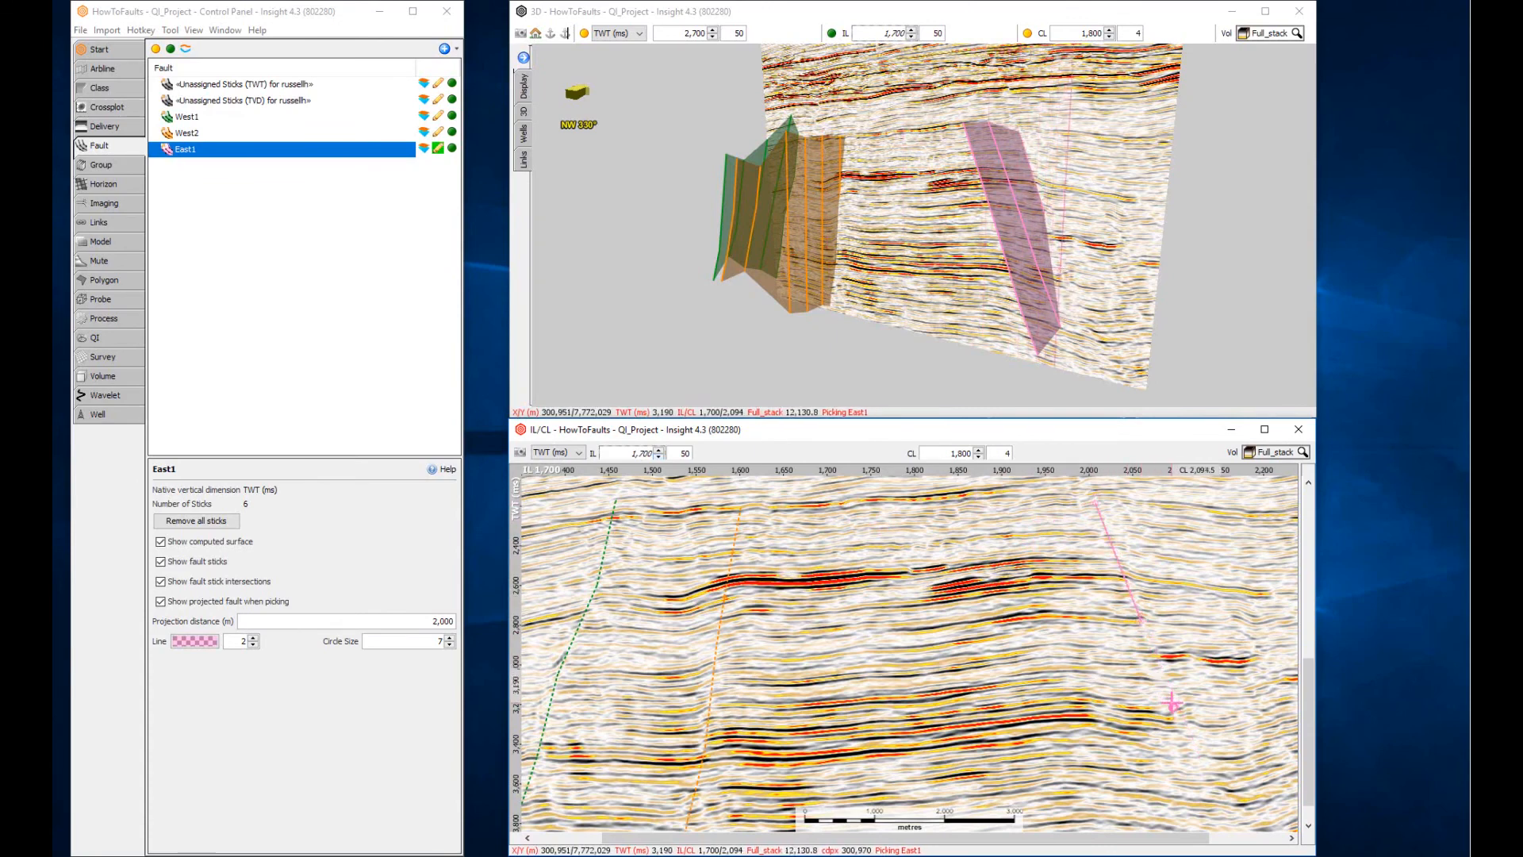
{"action": "left_click", "coordinate": [1213, 785]}
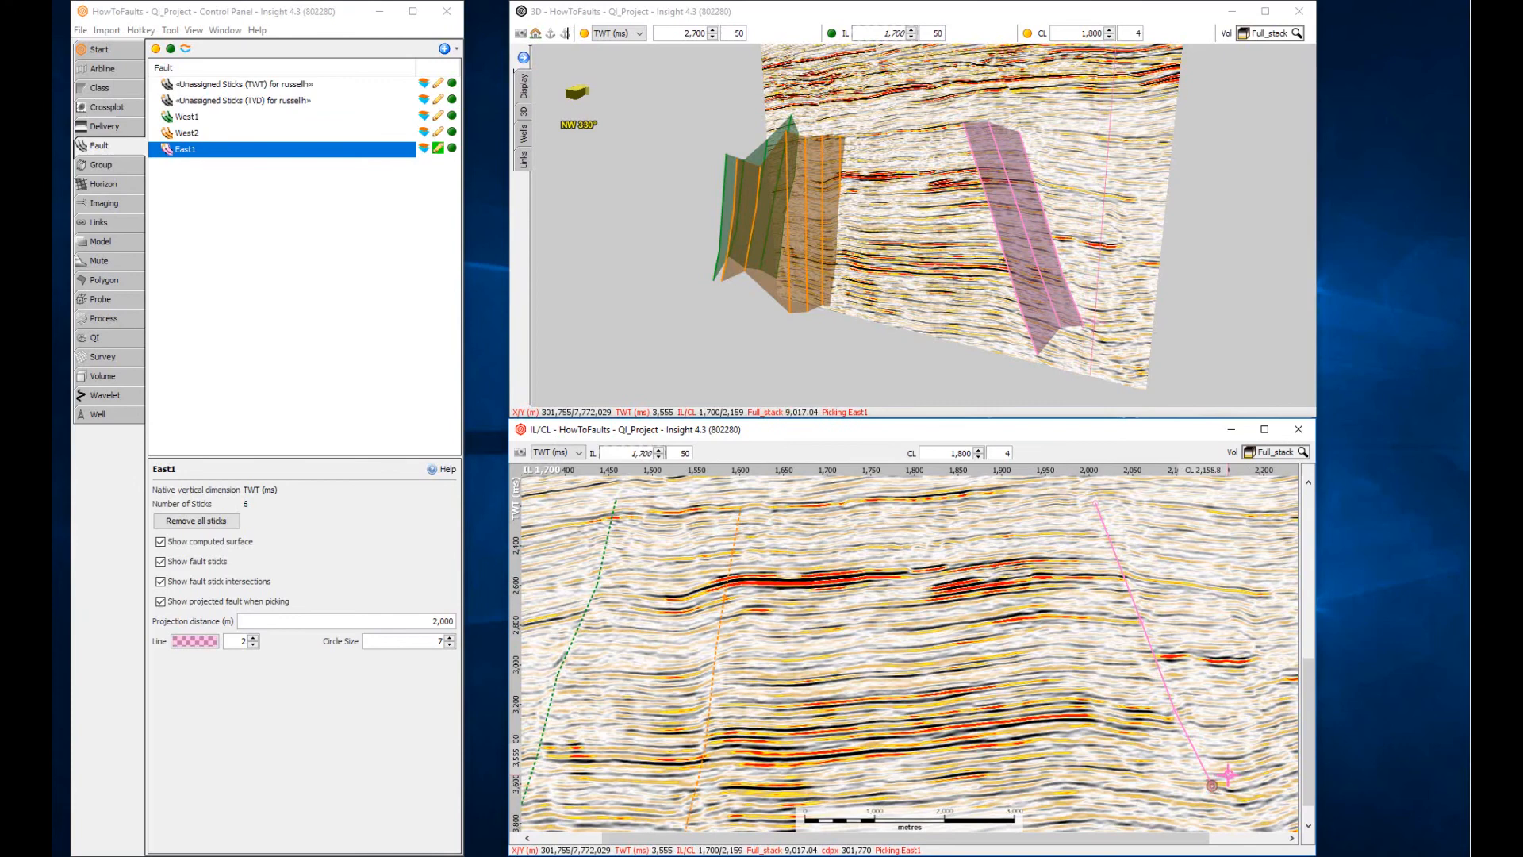